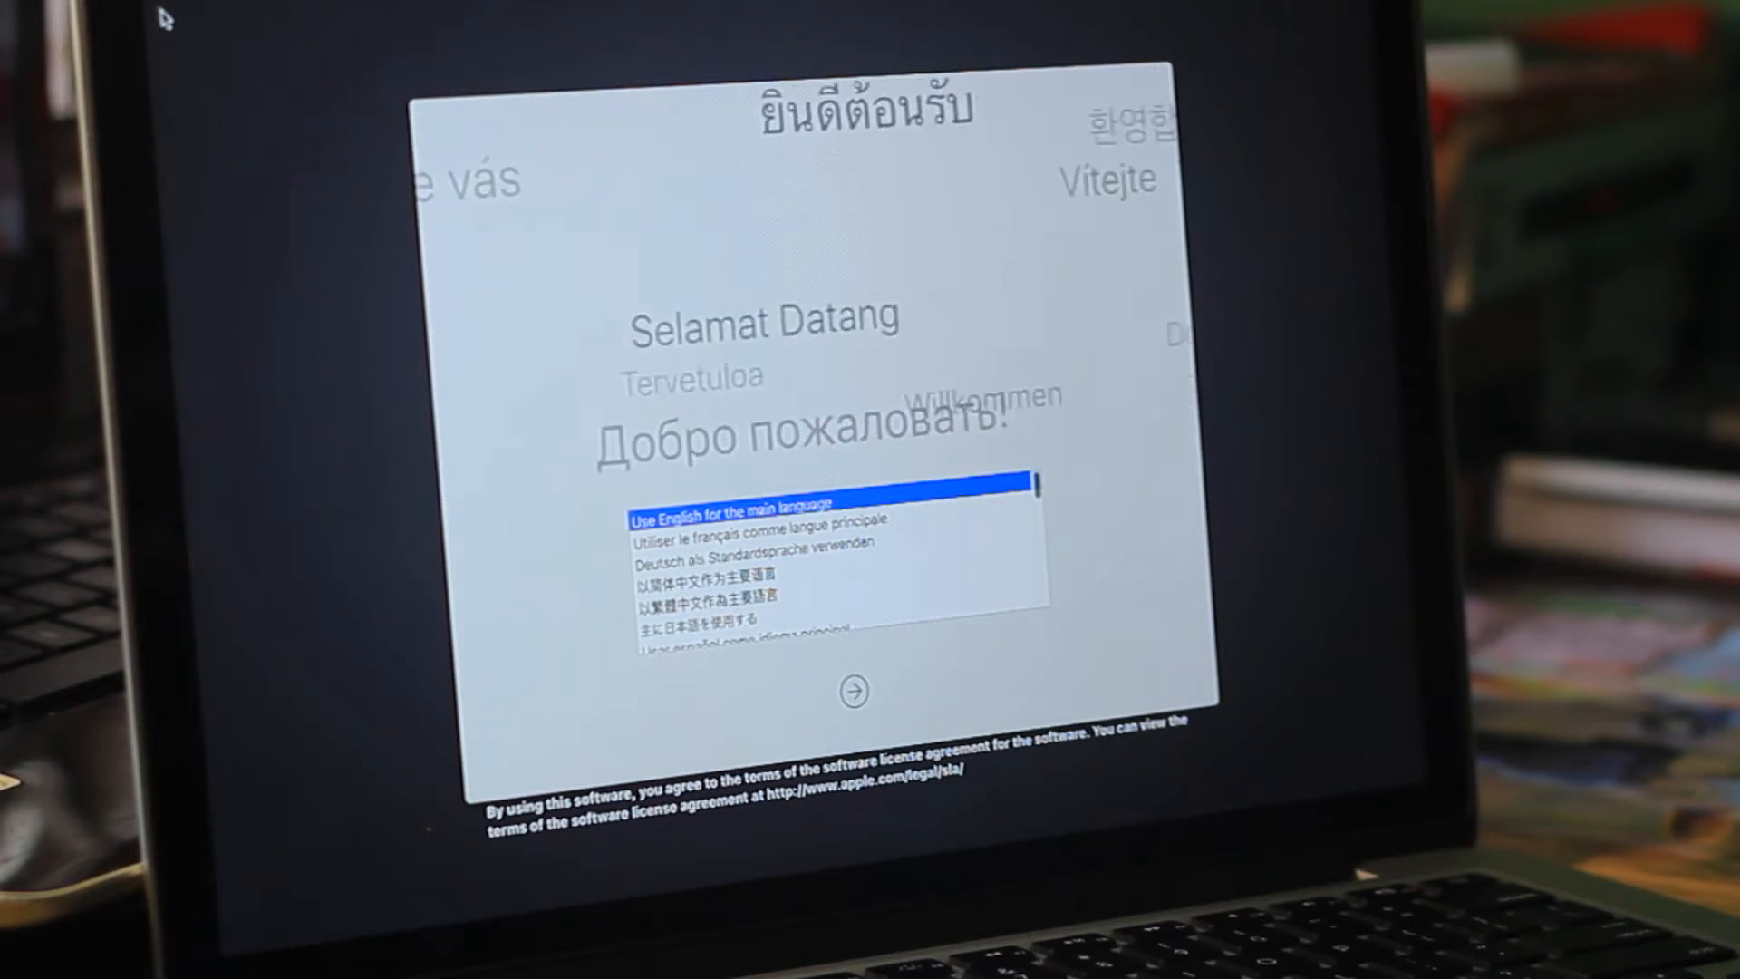
Step: Choose English as the main language and pick the country from the full list
{"action": "left_click", "coordinate": [852, 690]}
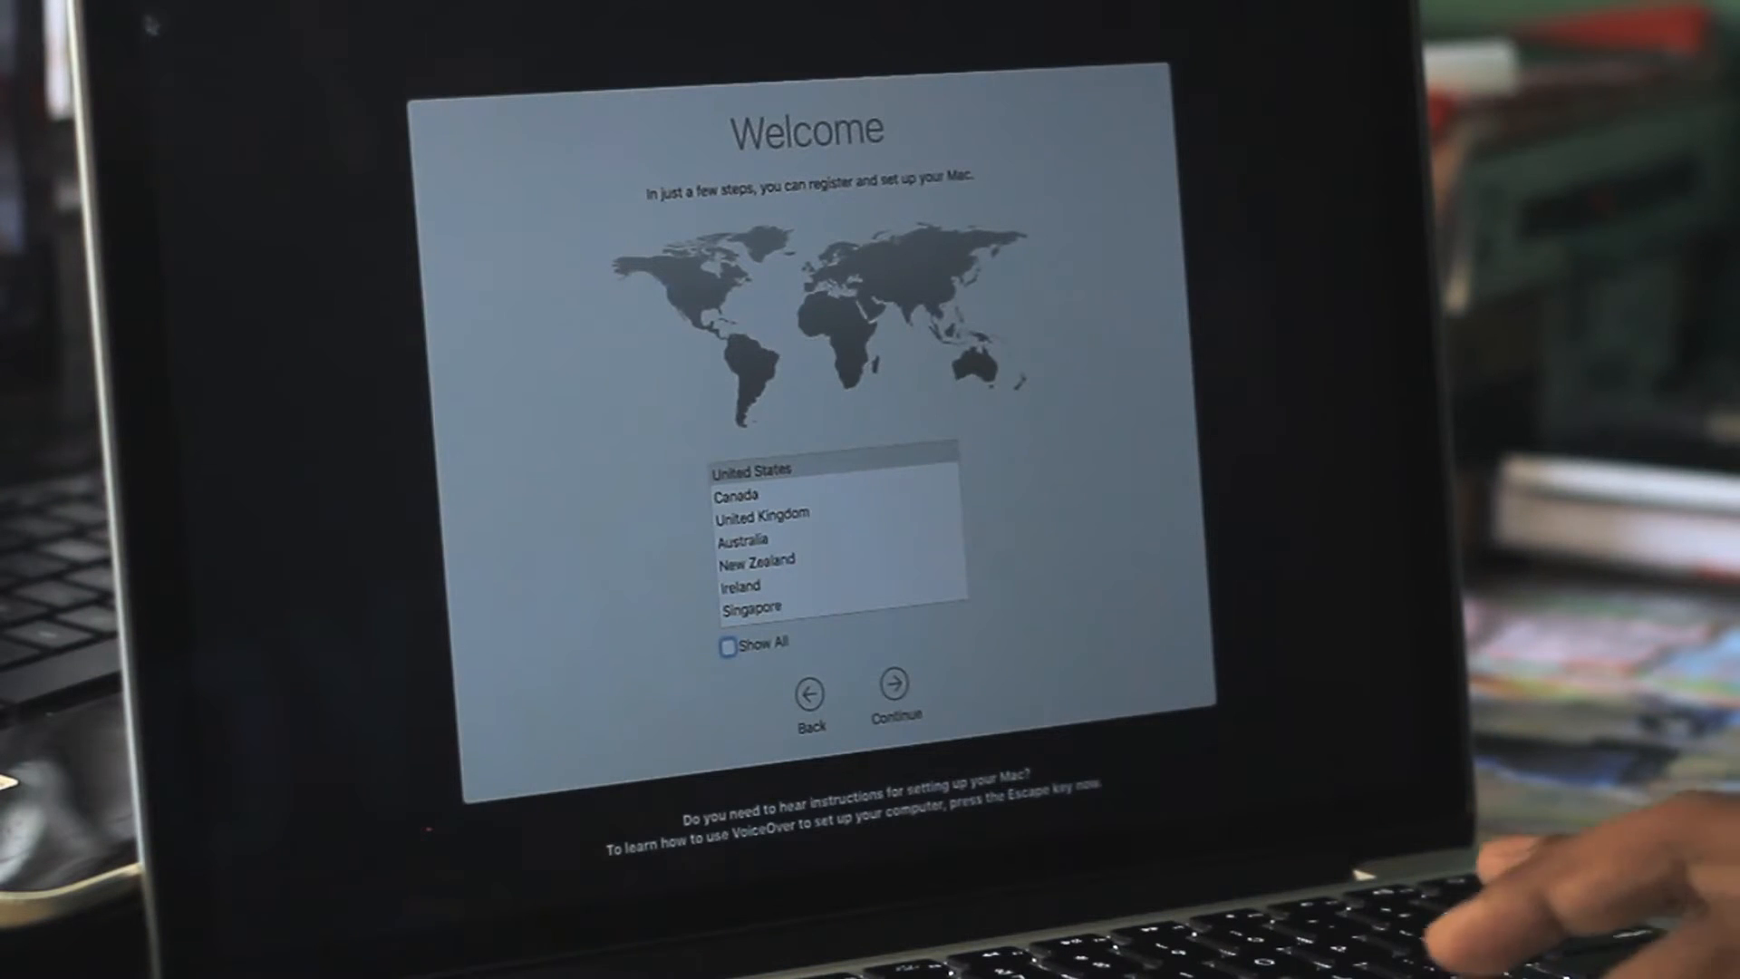
{"action": "left_click", "coordinate": [726, 646]}
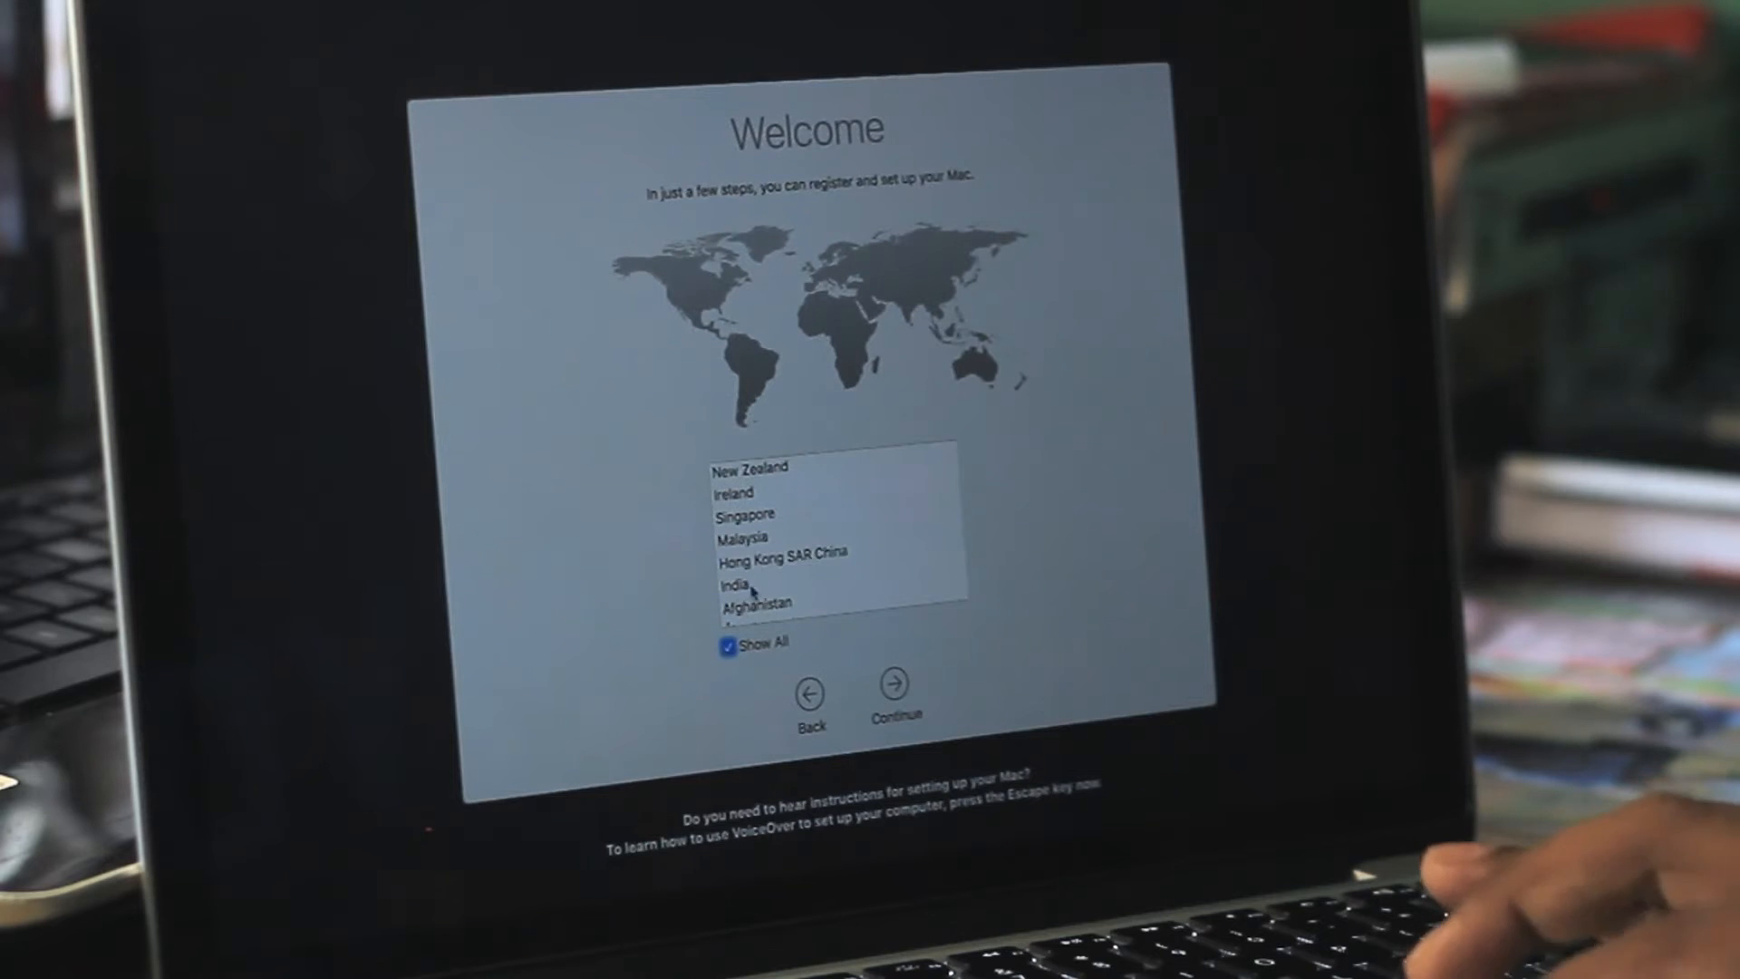
{"action": "left_click", "coordinate": [894, 679]}
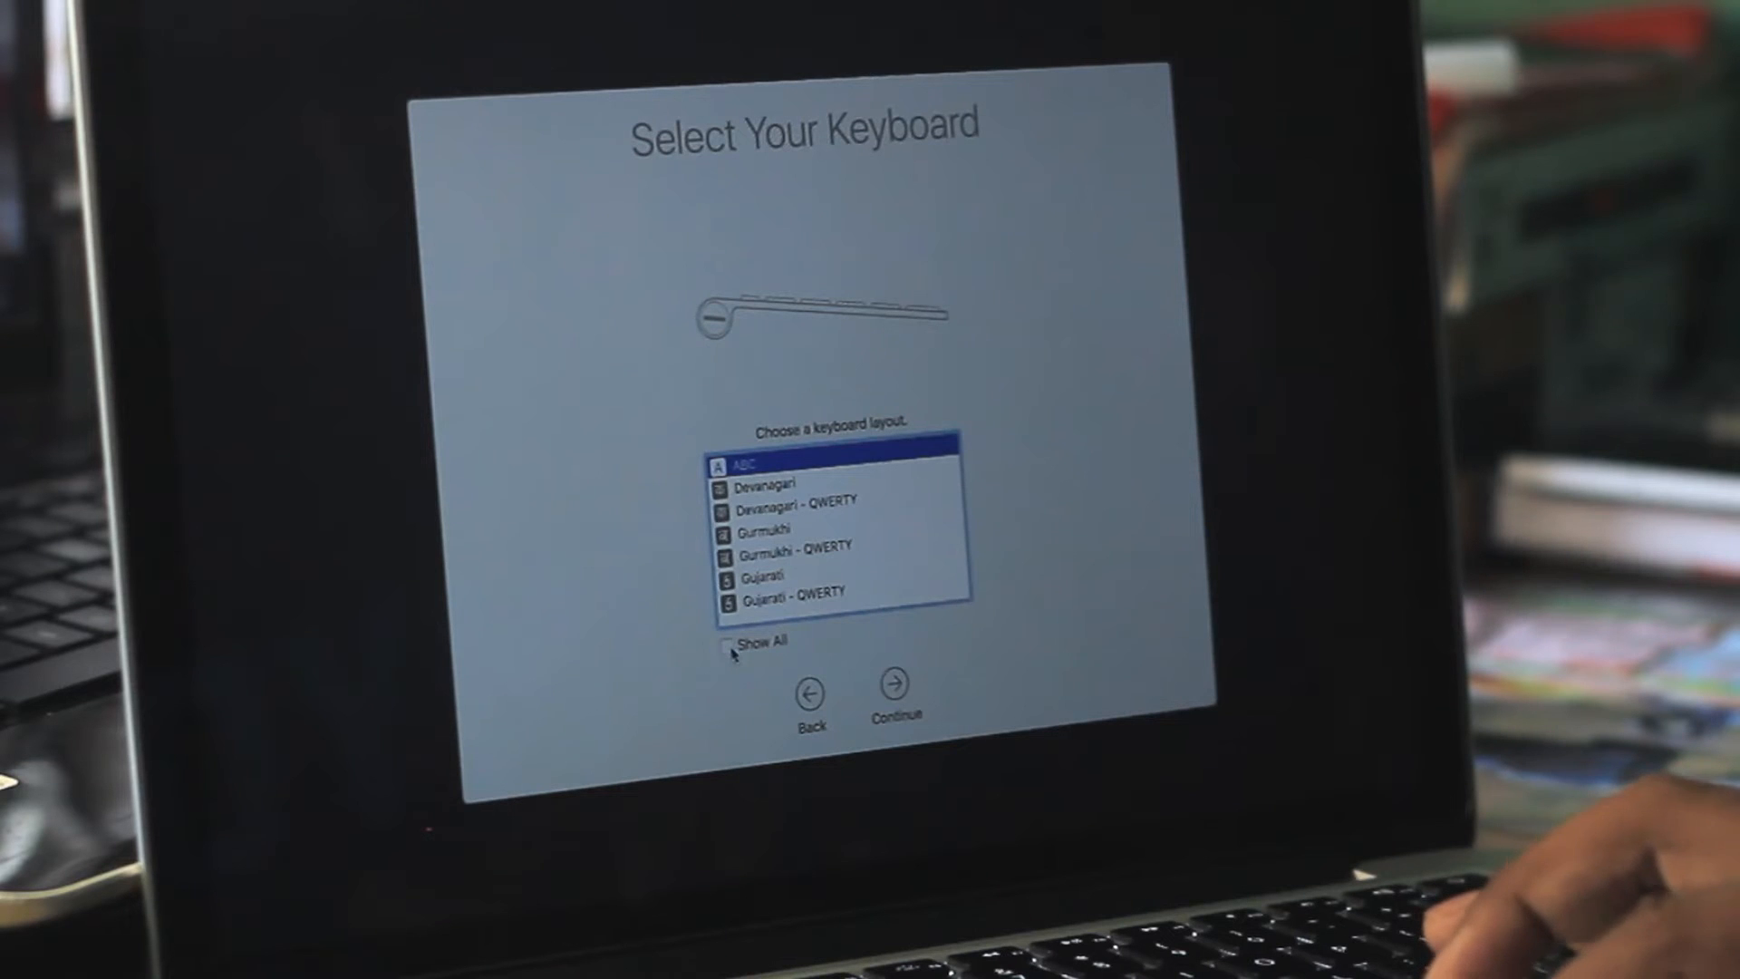
Step: Select the ABC keyboard layout from all layouts and continue
{"action": "left_click", "coordinate": [725, 643]}
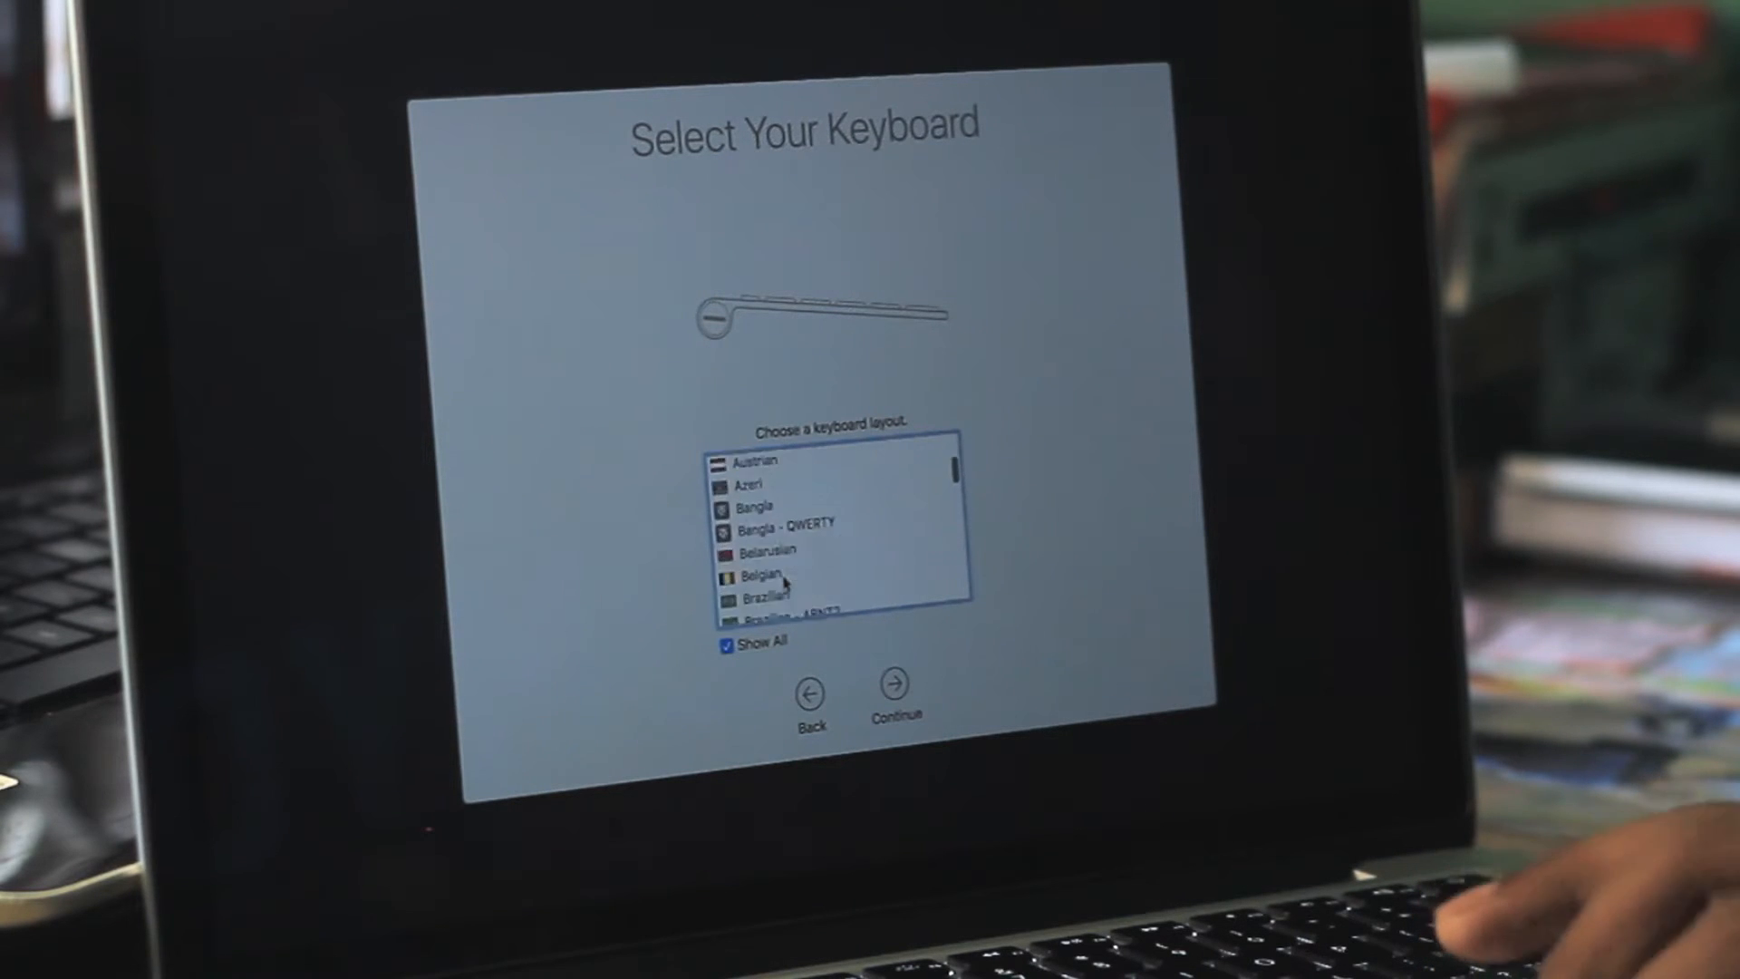
{"action": "scroll", "scroll_direction": "down", "scroll_amount": 3}
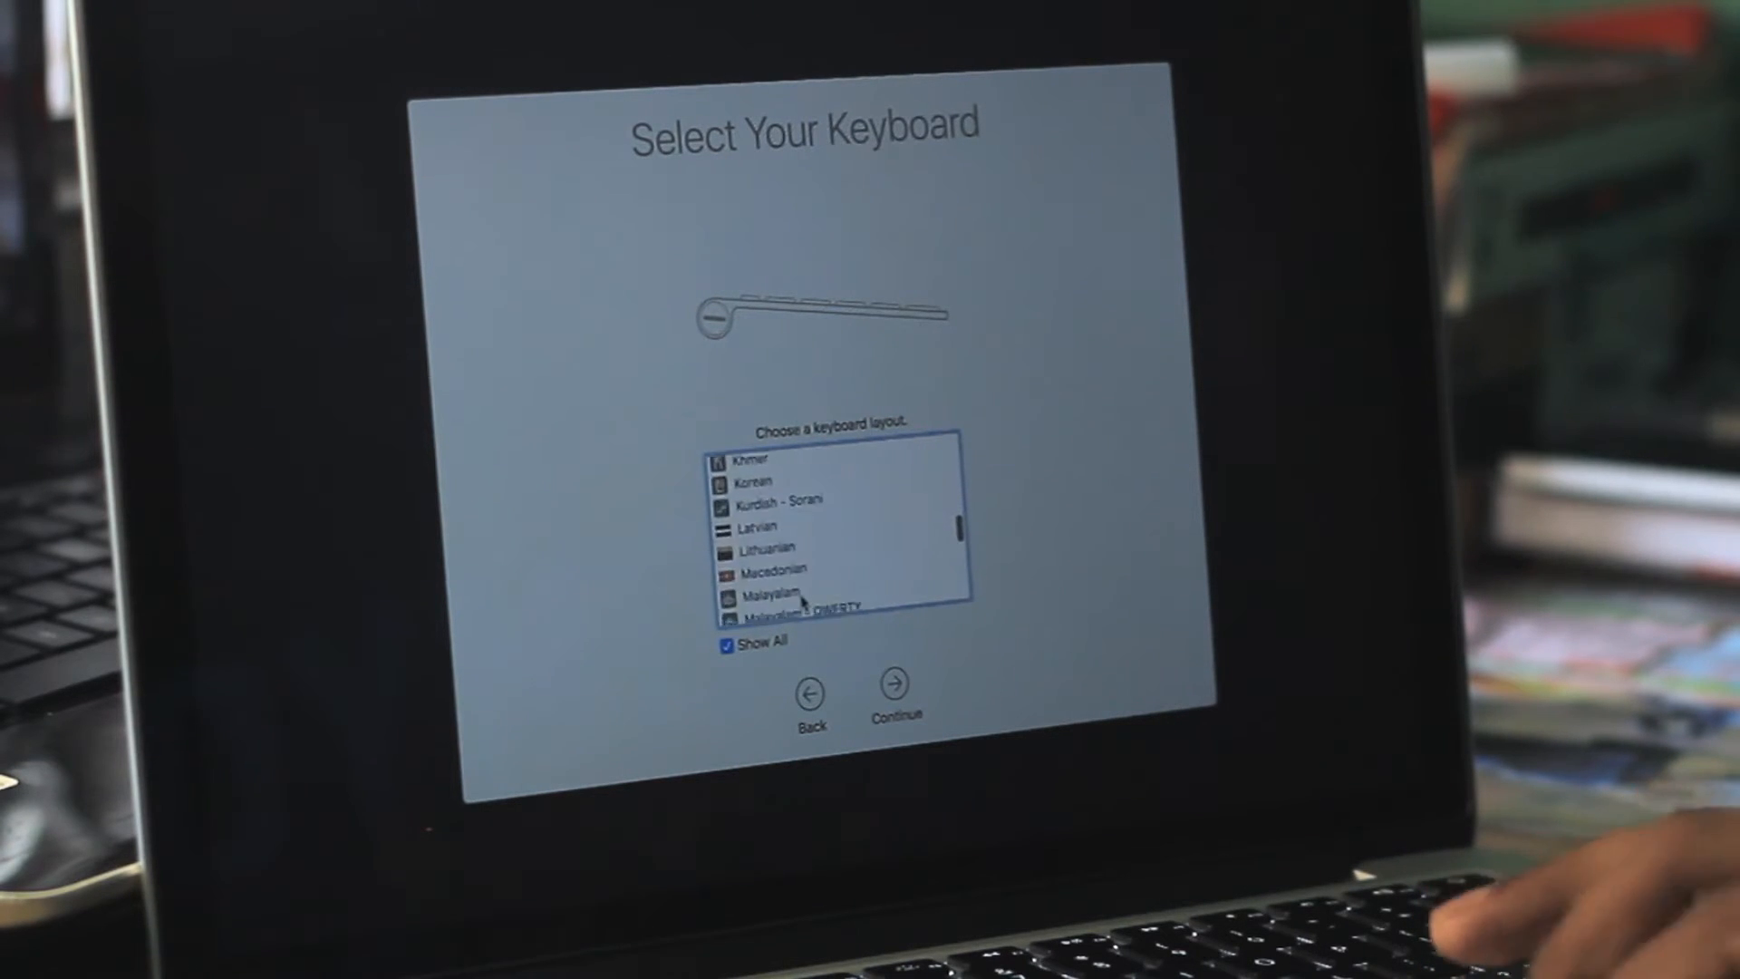
{"action": "scroll", "scroll_direction": "up", "scroll_amount": 3}
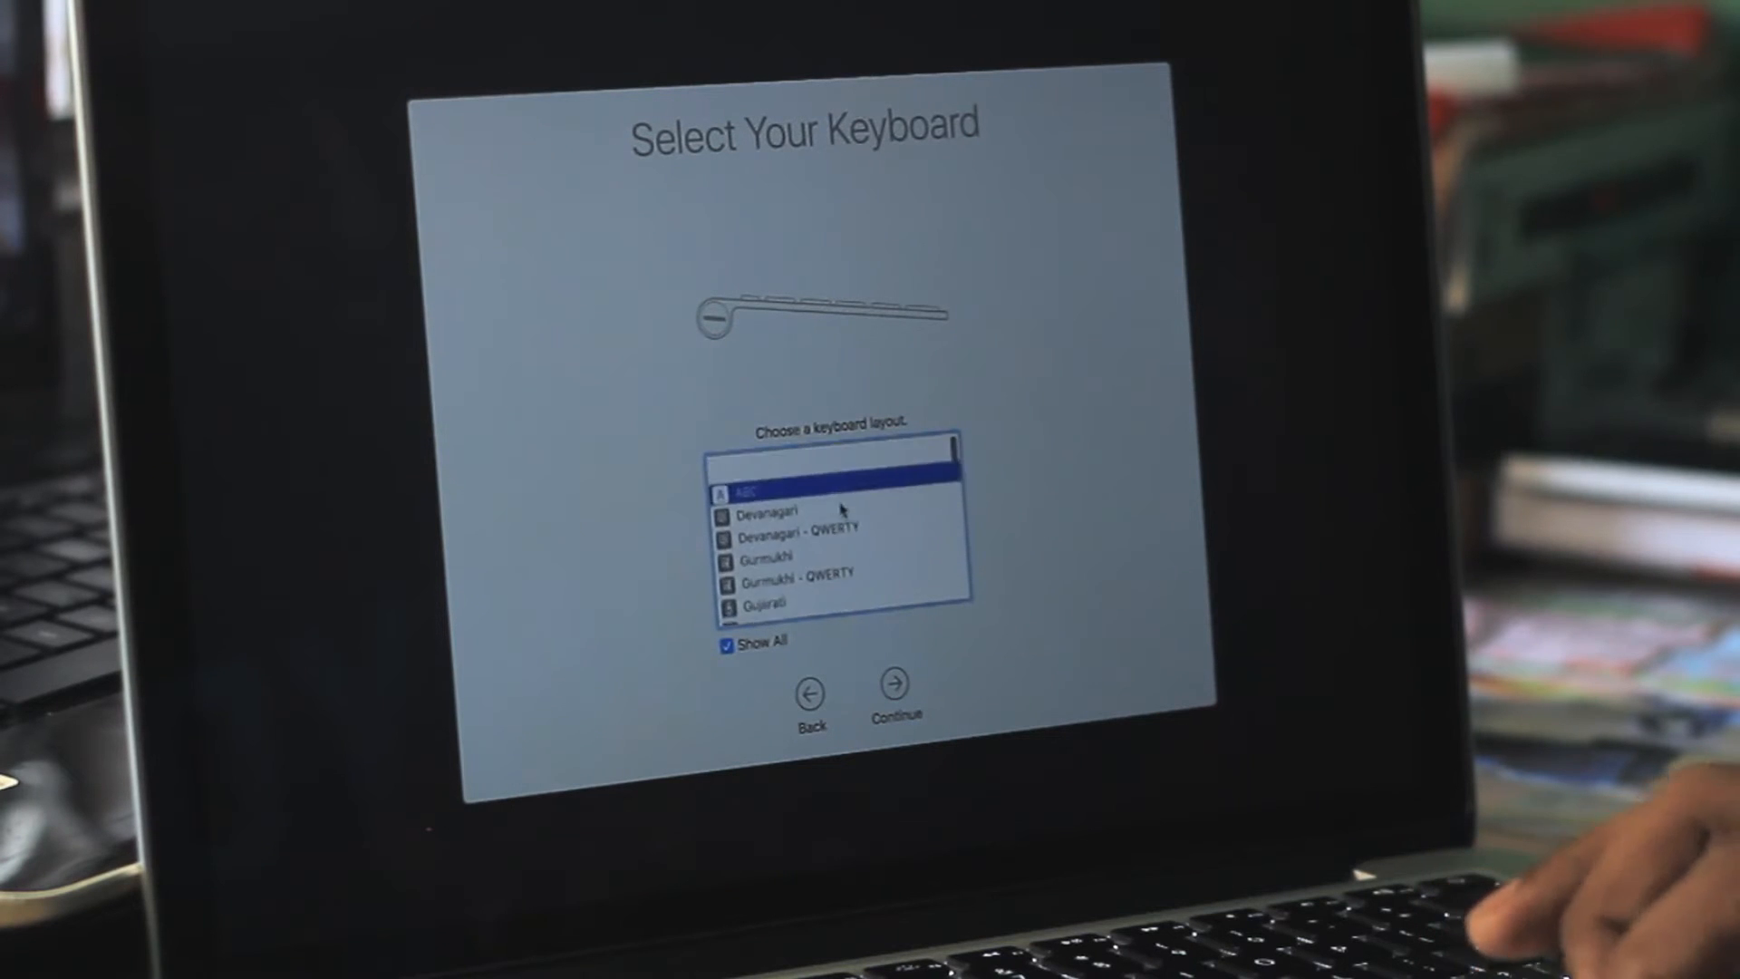
{"action": "scroll", "scroll_direction": "down", "scroll_amount": 3}
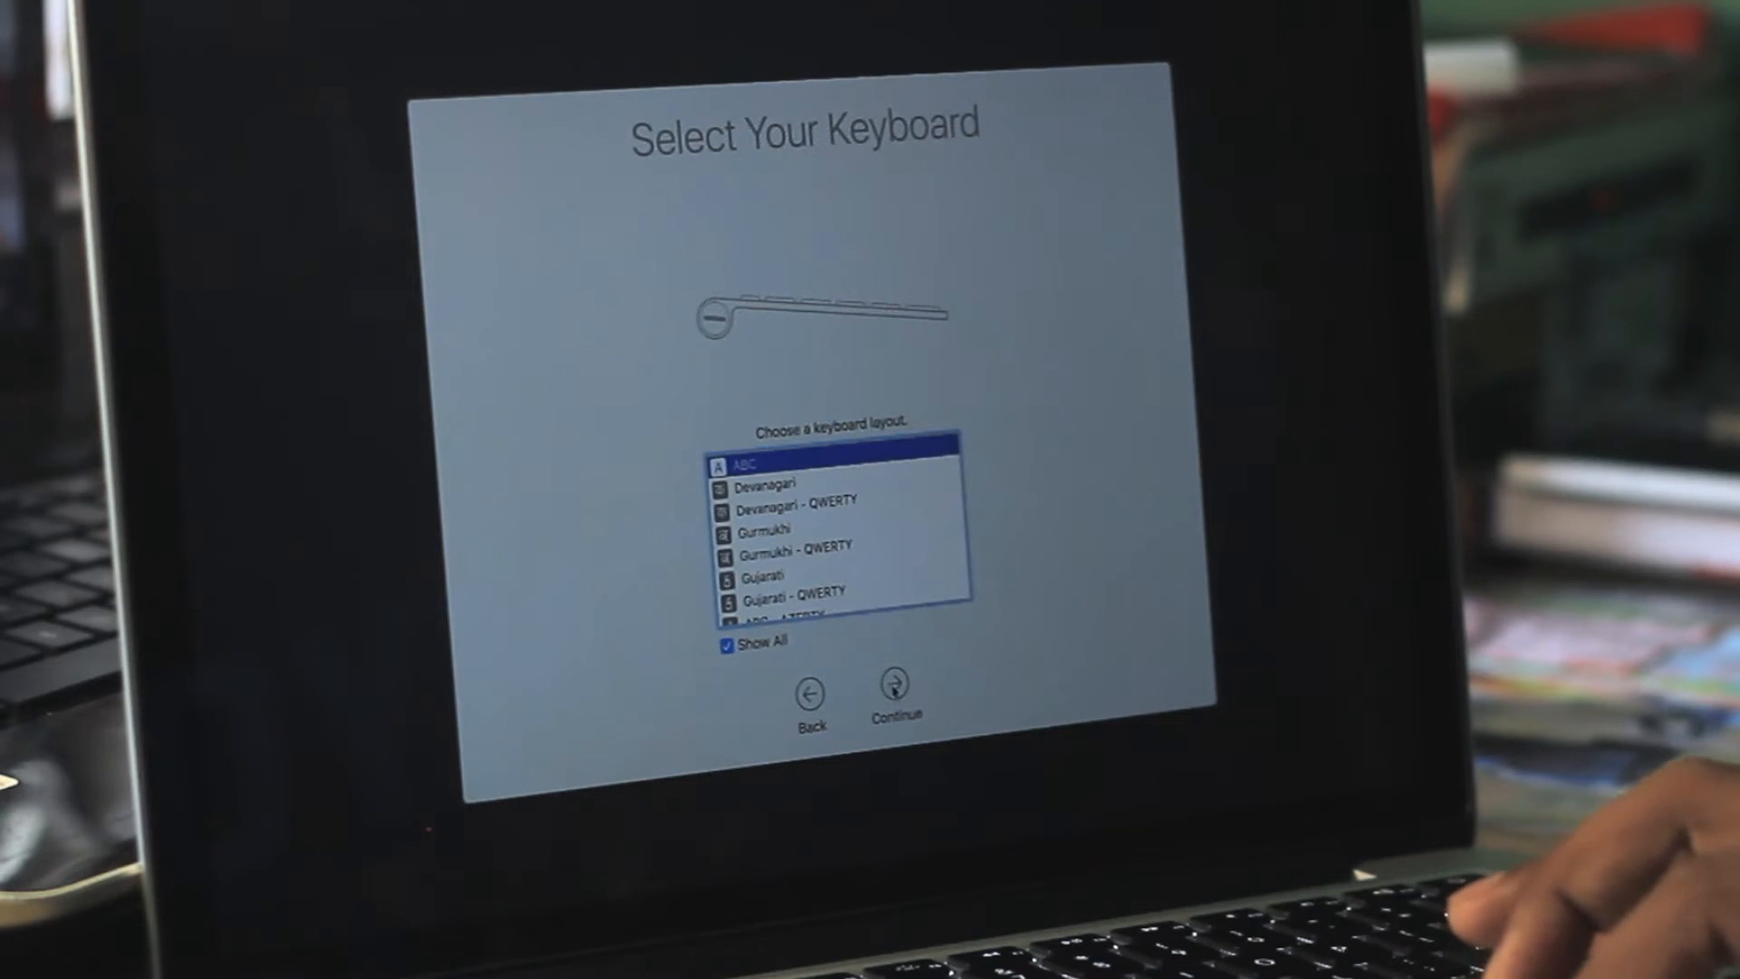
{"action": "left_click", "coordinate": [895, 685]}
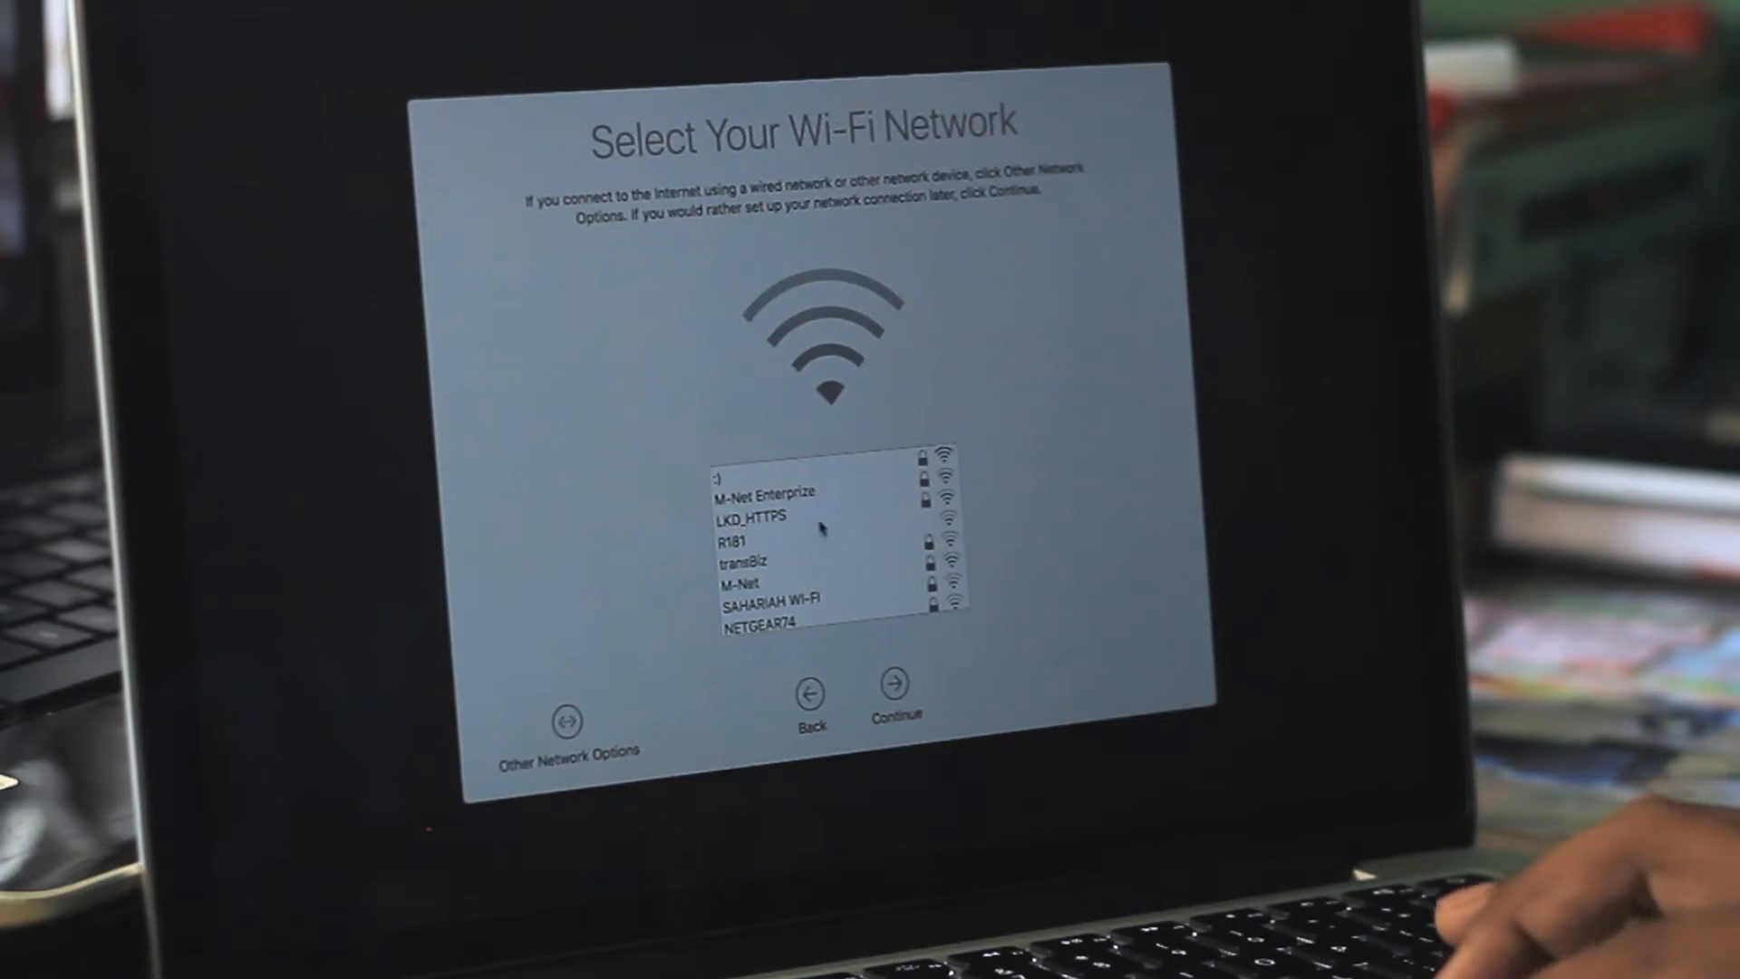
Step: Pass the Wi-Fi step, decline information transfer, and enable Location Services
{"action": "left_click", "coordinate": [777, 472]}
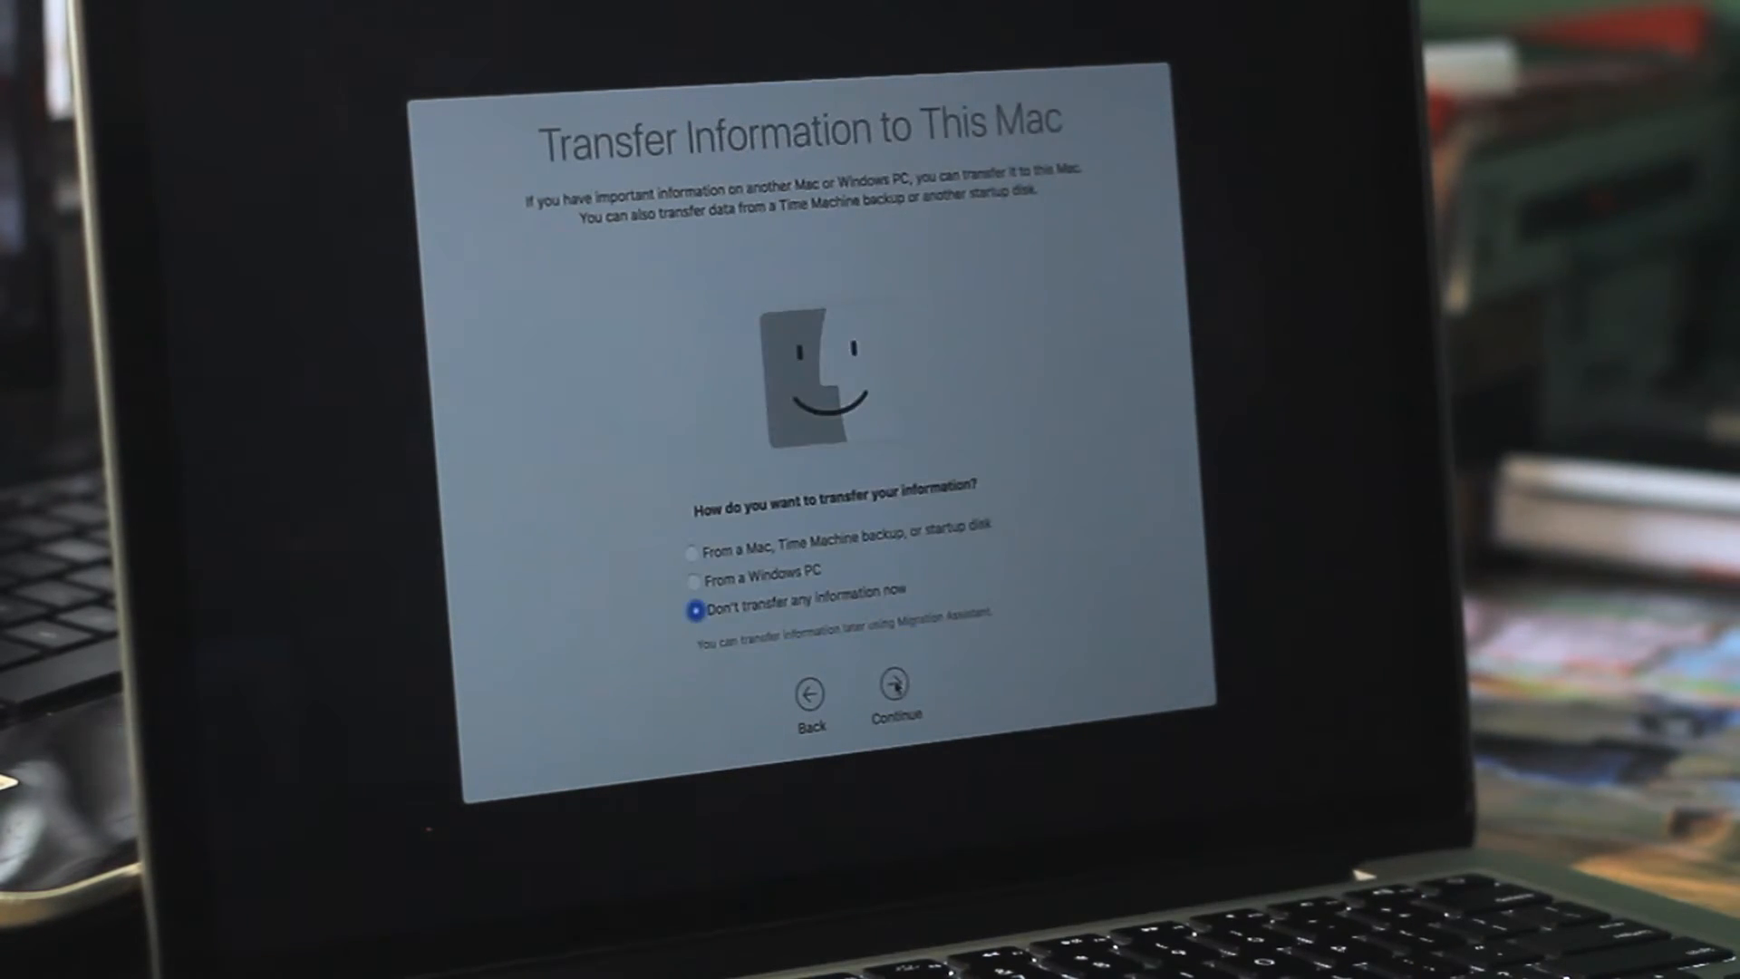
{"action": "left_click", "coordinate": [892, 683]}
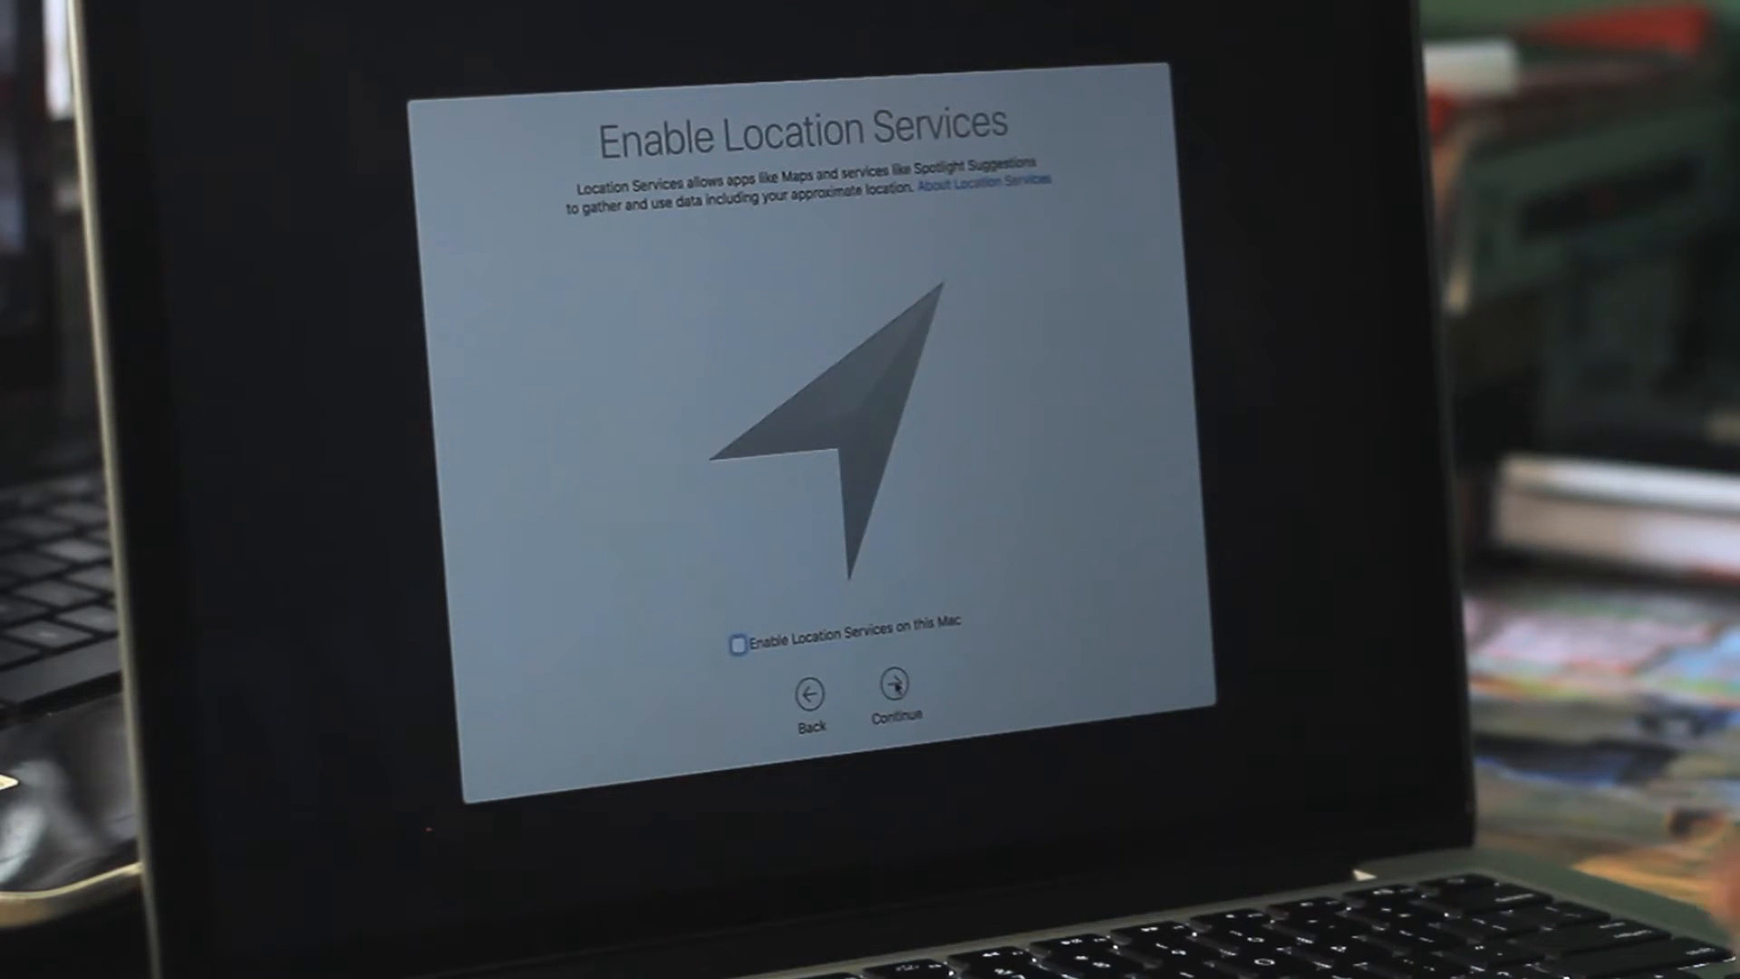
{"action": "left_click", "coordinate": [736, 646]}
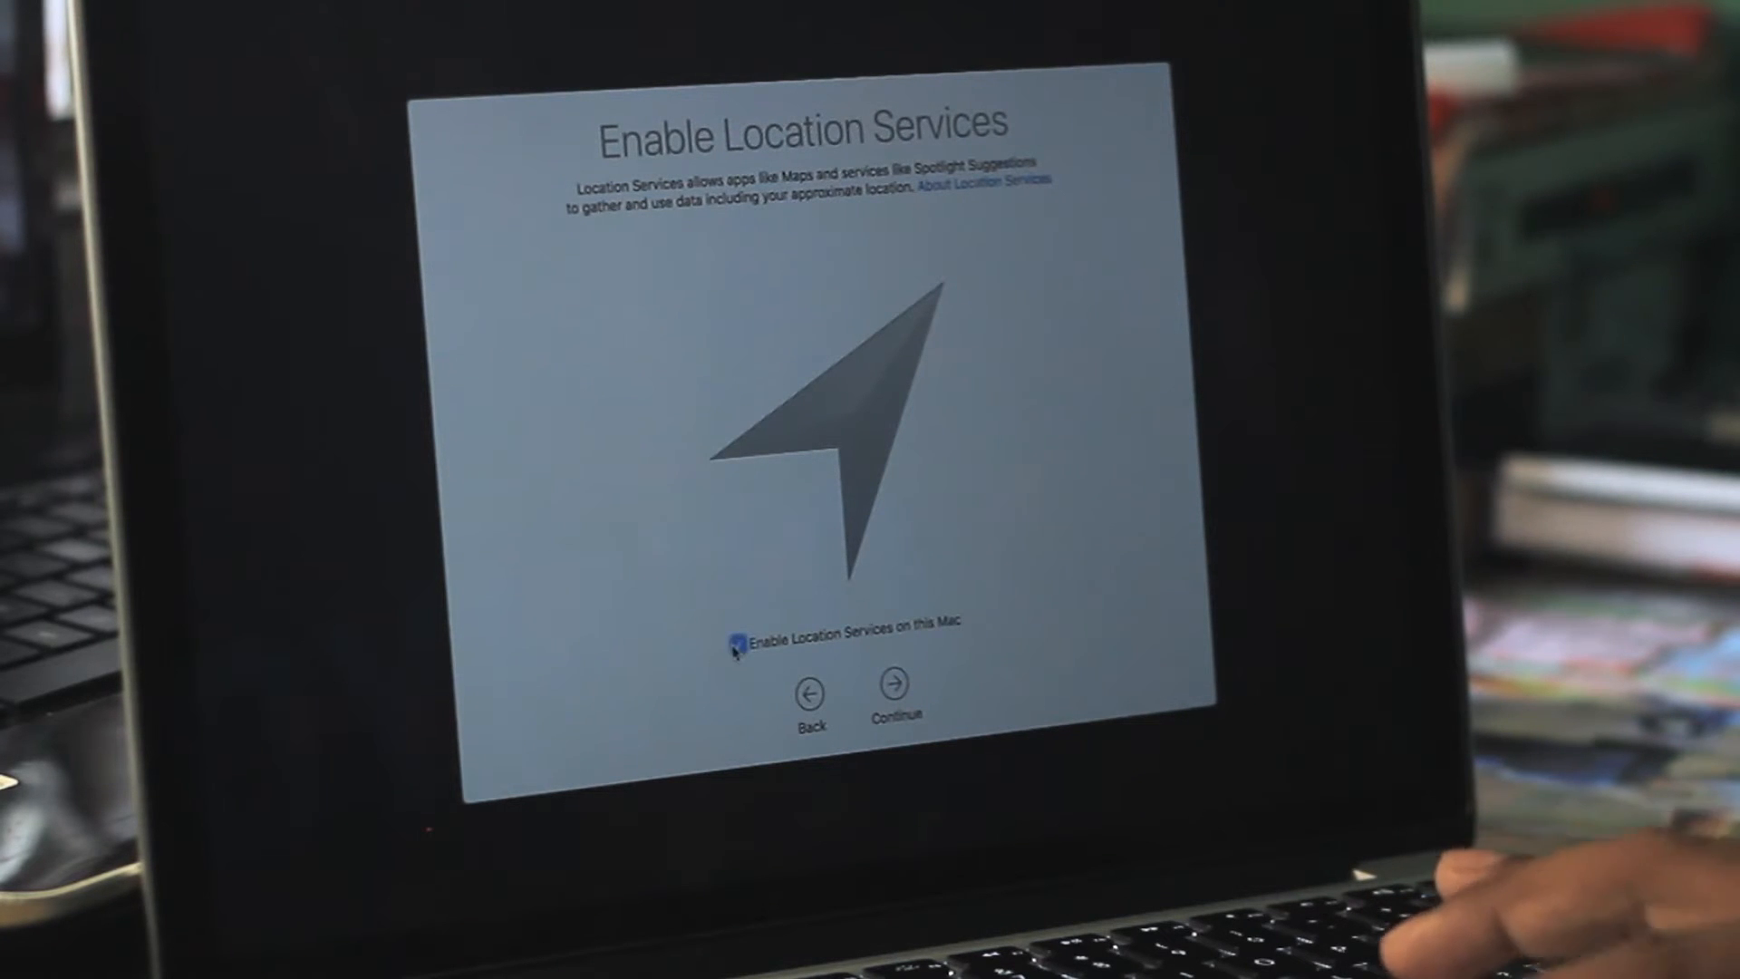
{"action": "left_click", "coordinate": [894, 681]}
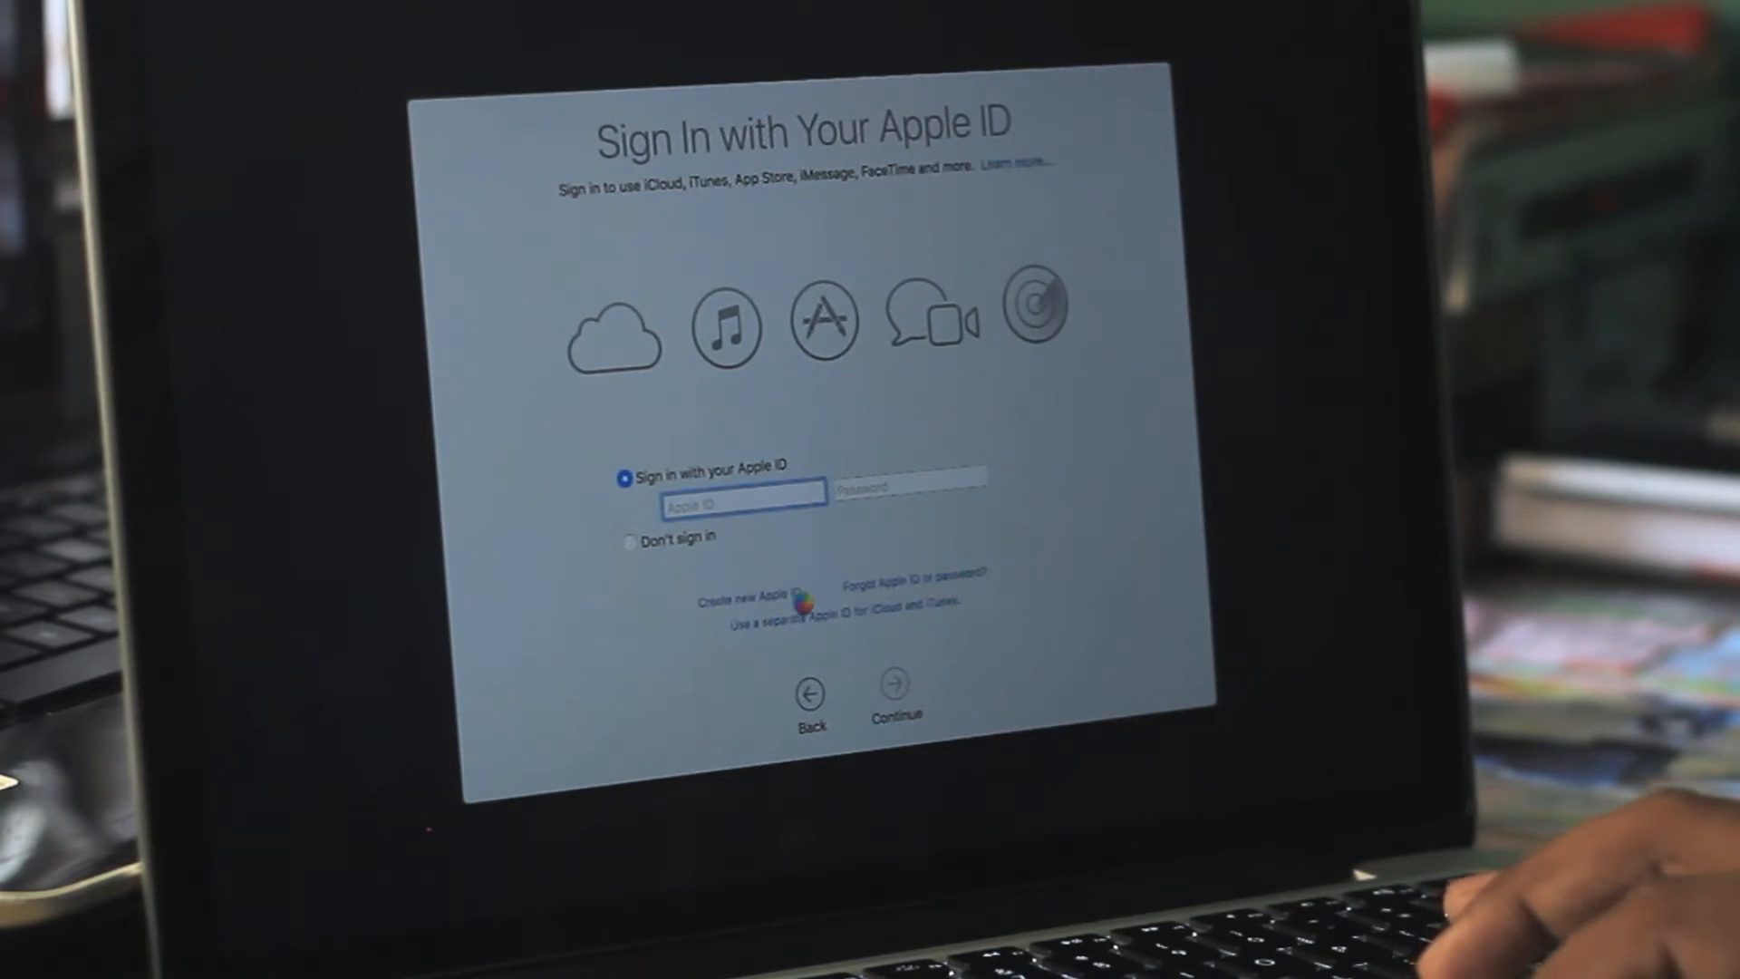
Step: Start a new Apple ID and enter the date of birth
{"action": "left_click", "coordinate": [745, 597]}
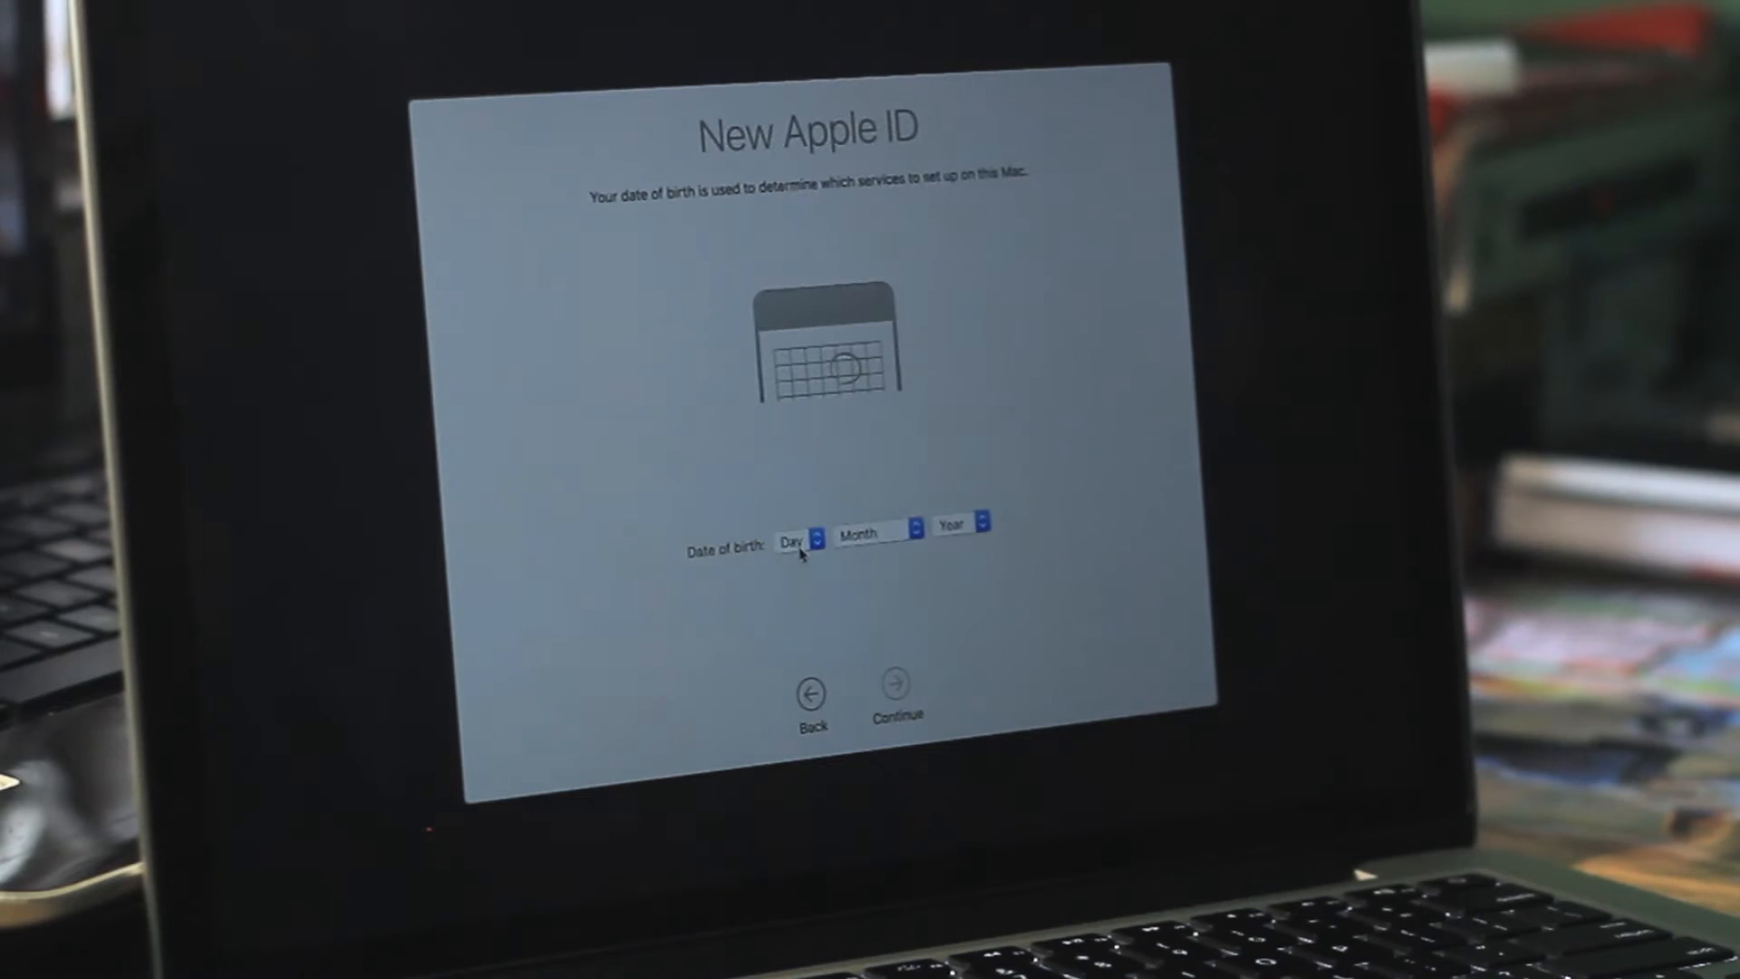
{"action": "left_click", "coordinate": [797, 543]}
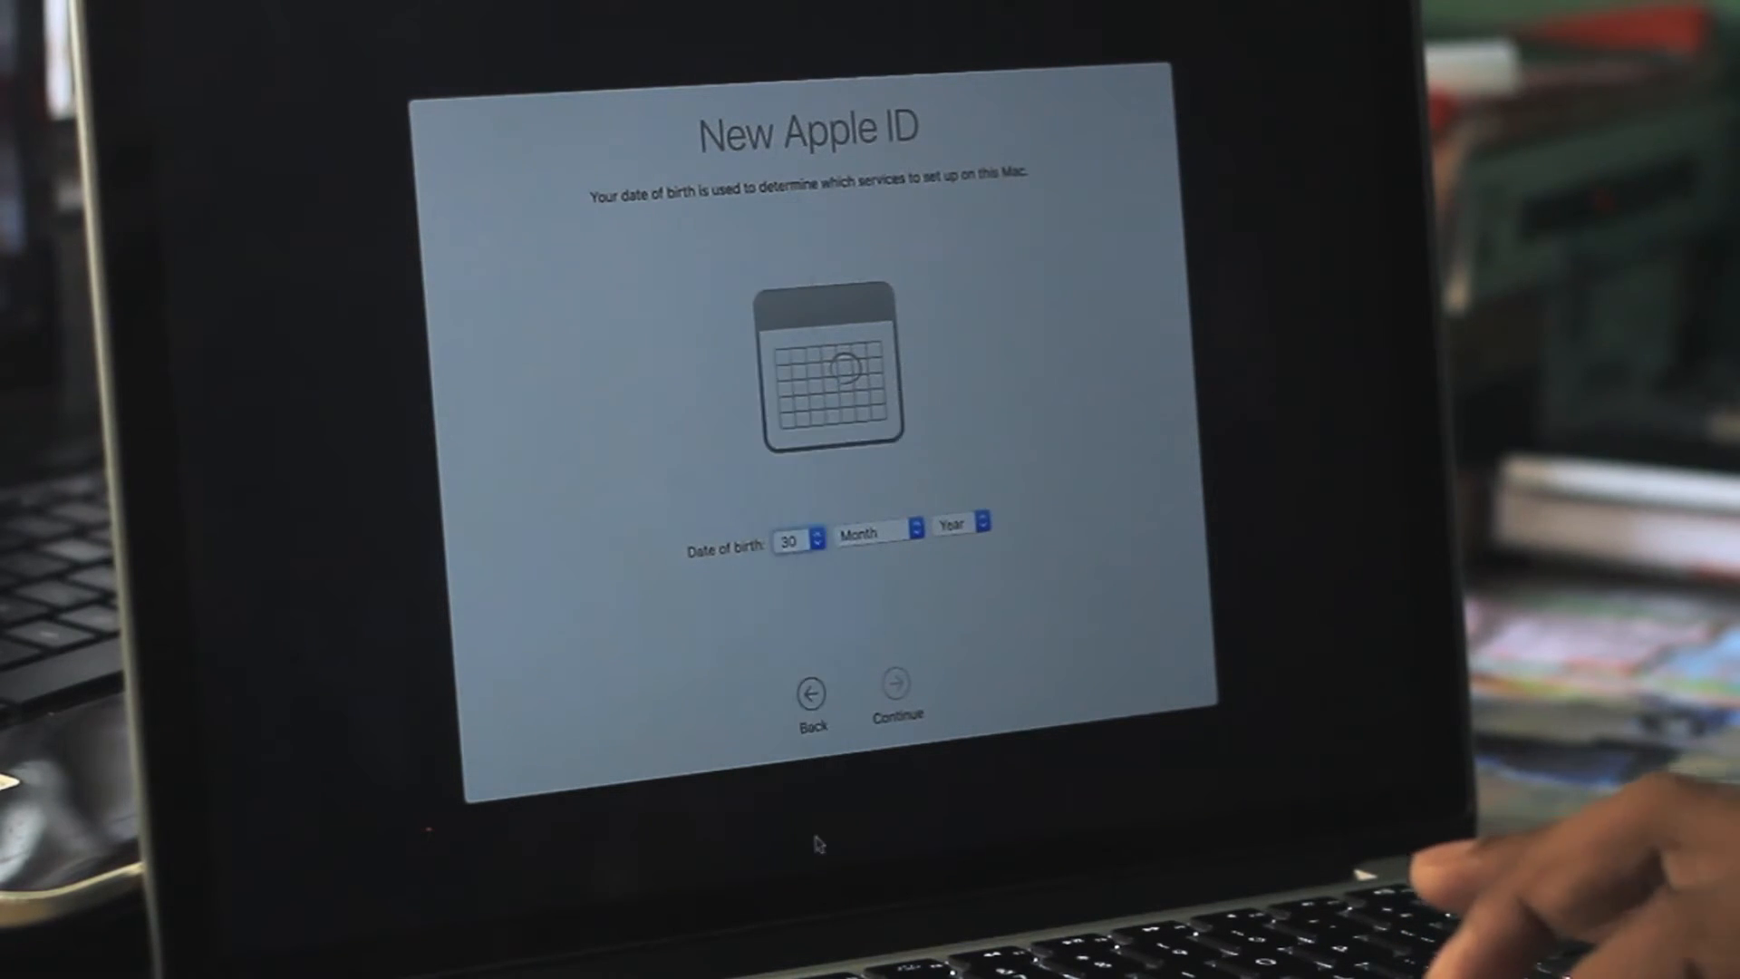
{"action": "left_click", "coordinate": [980, 523]}
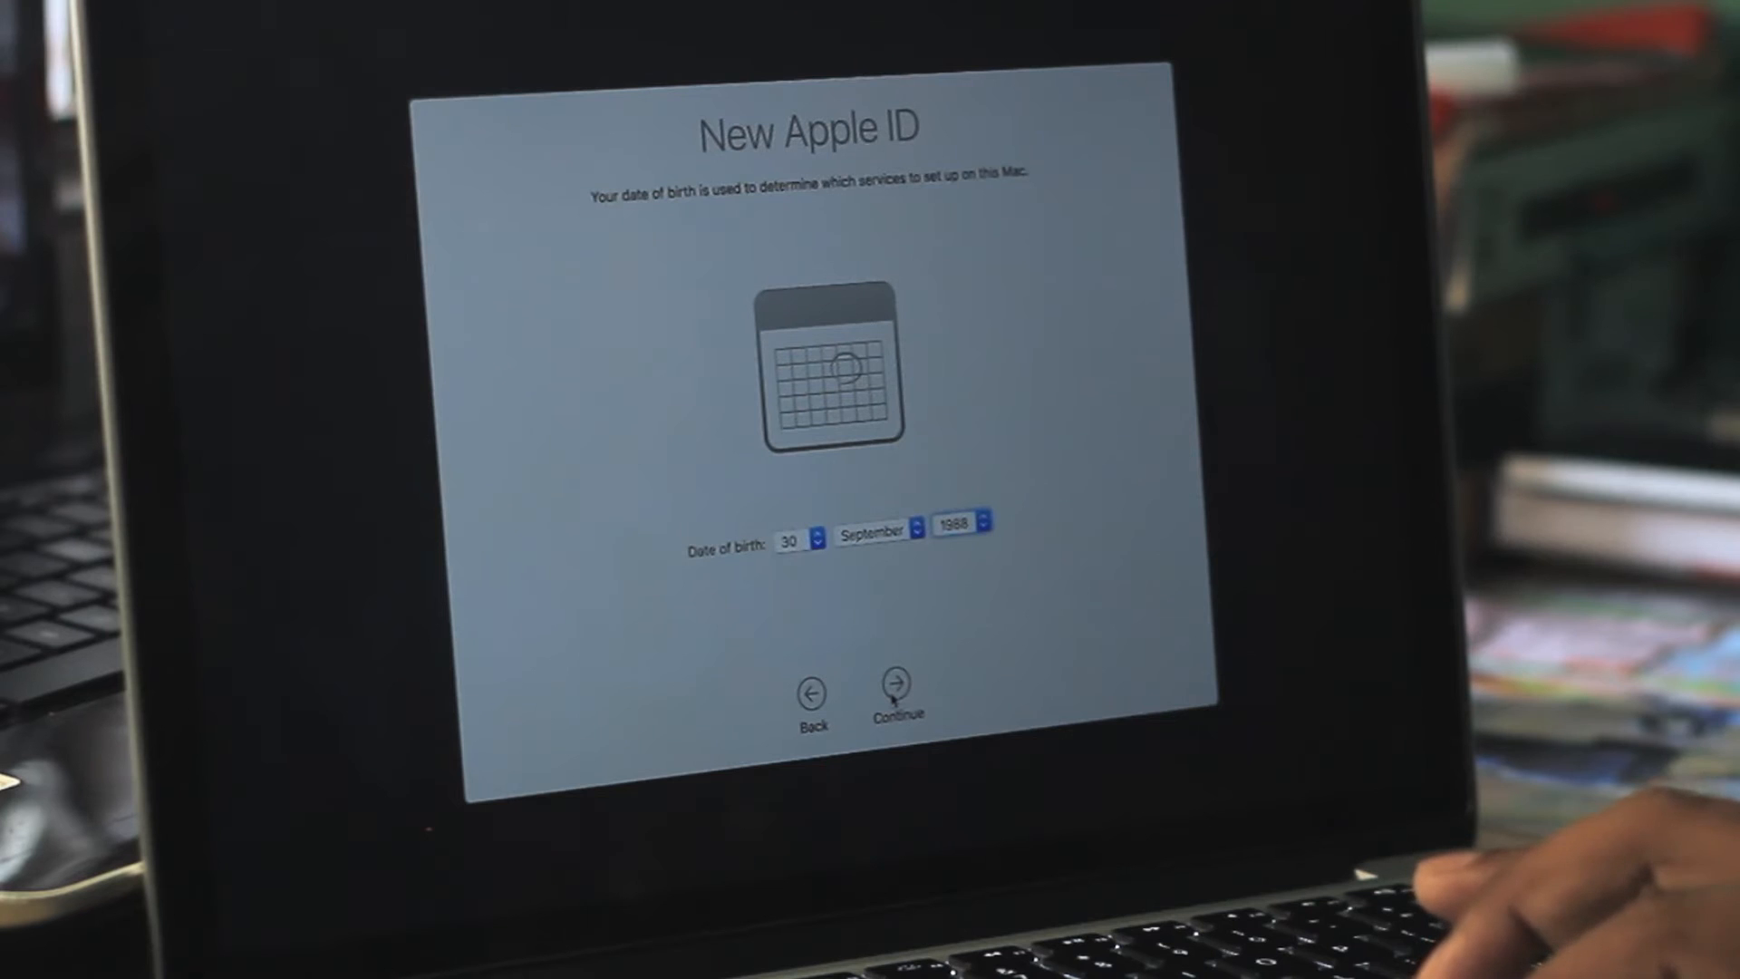
{"action": "left_click", "coordinate": [895, 680]}
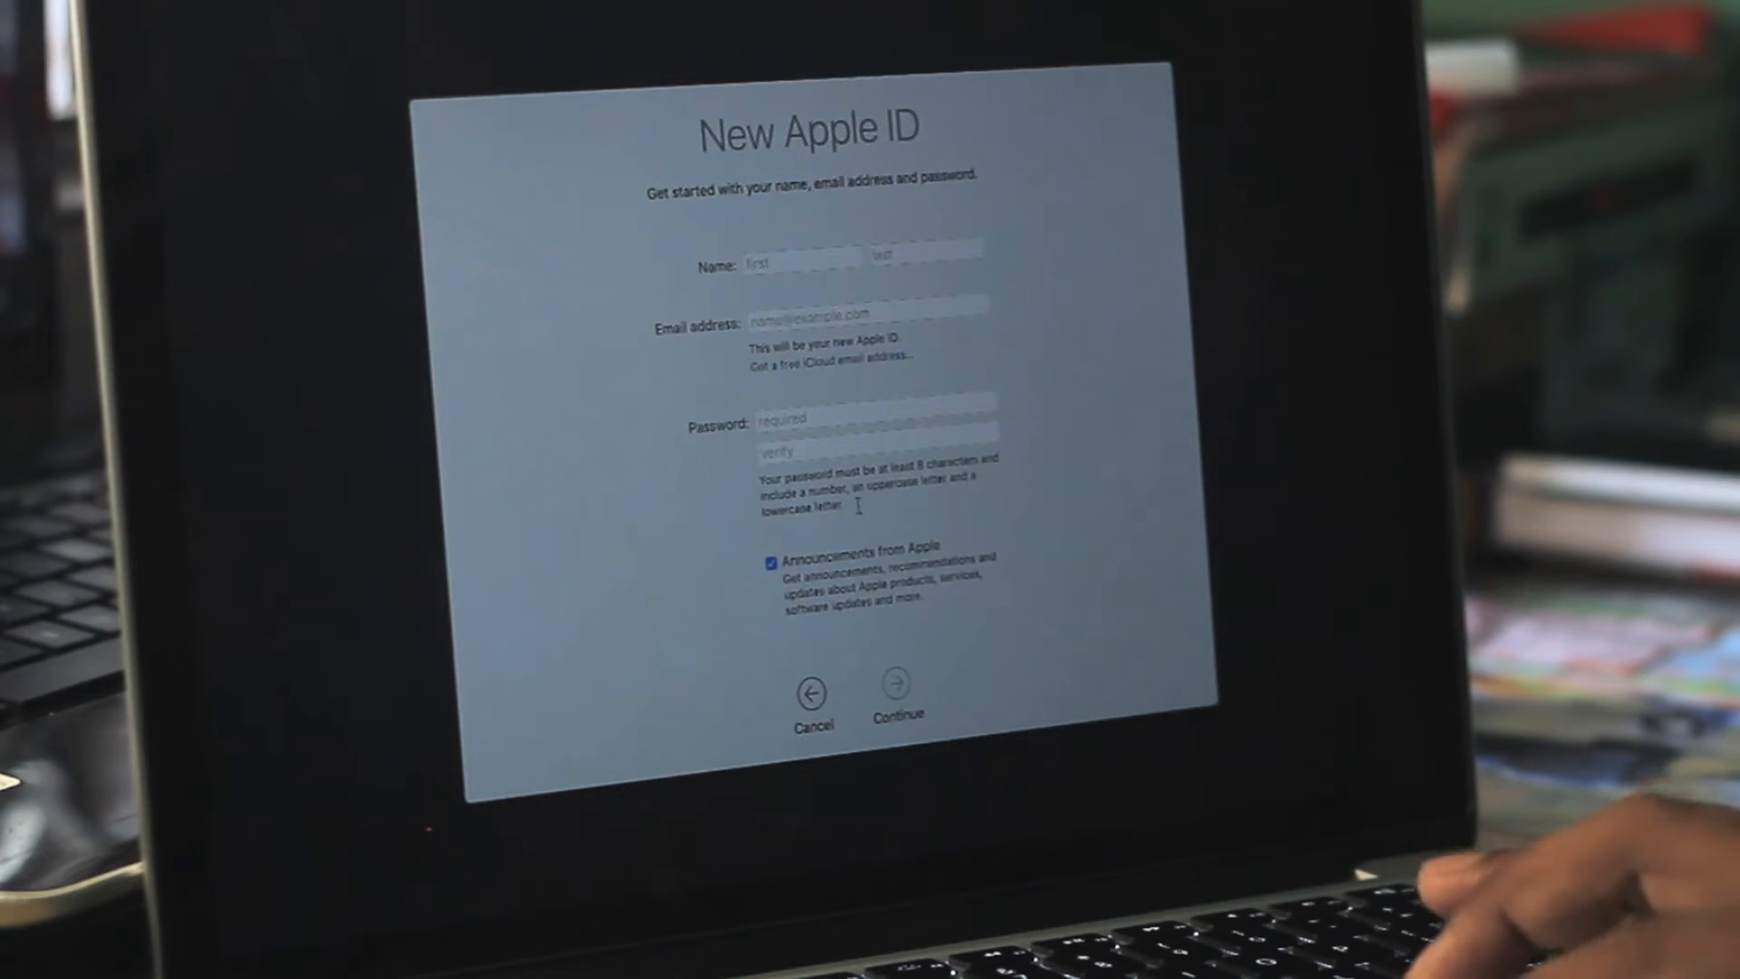
Step: Enter the first name 'Hira' and submit the Apple ID details
{"action": "left_click", "coordinate": [801, 263]}
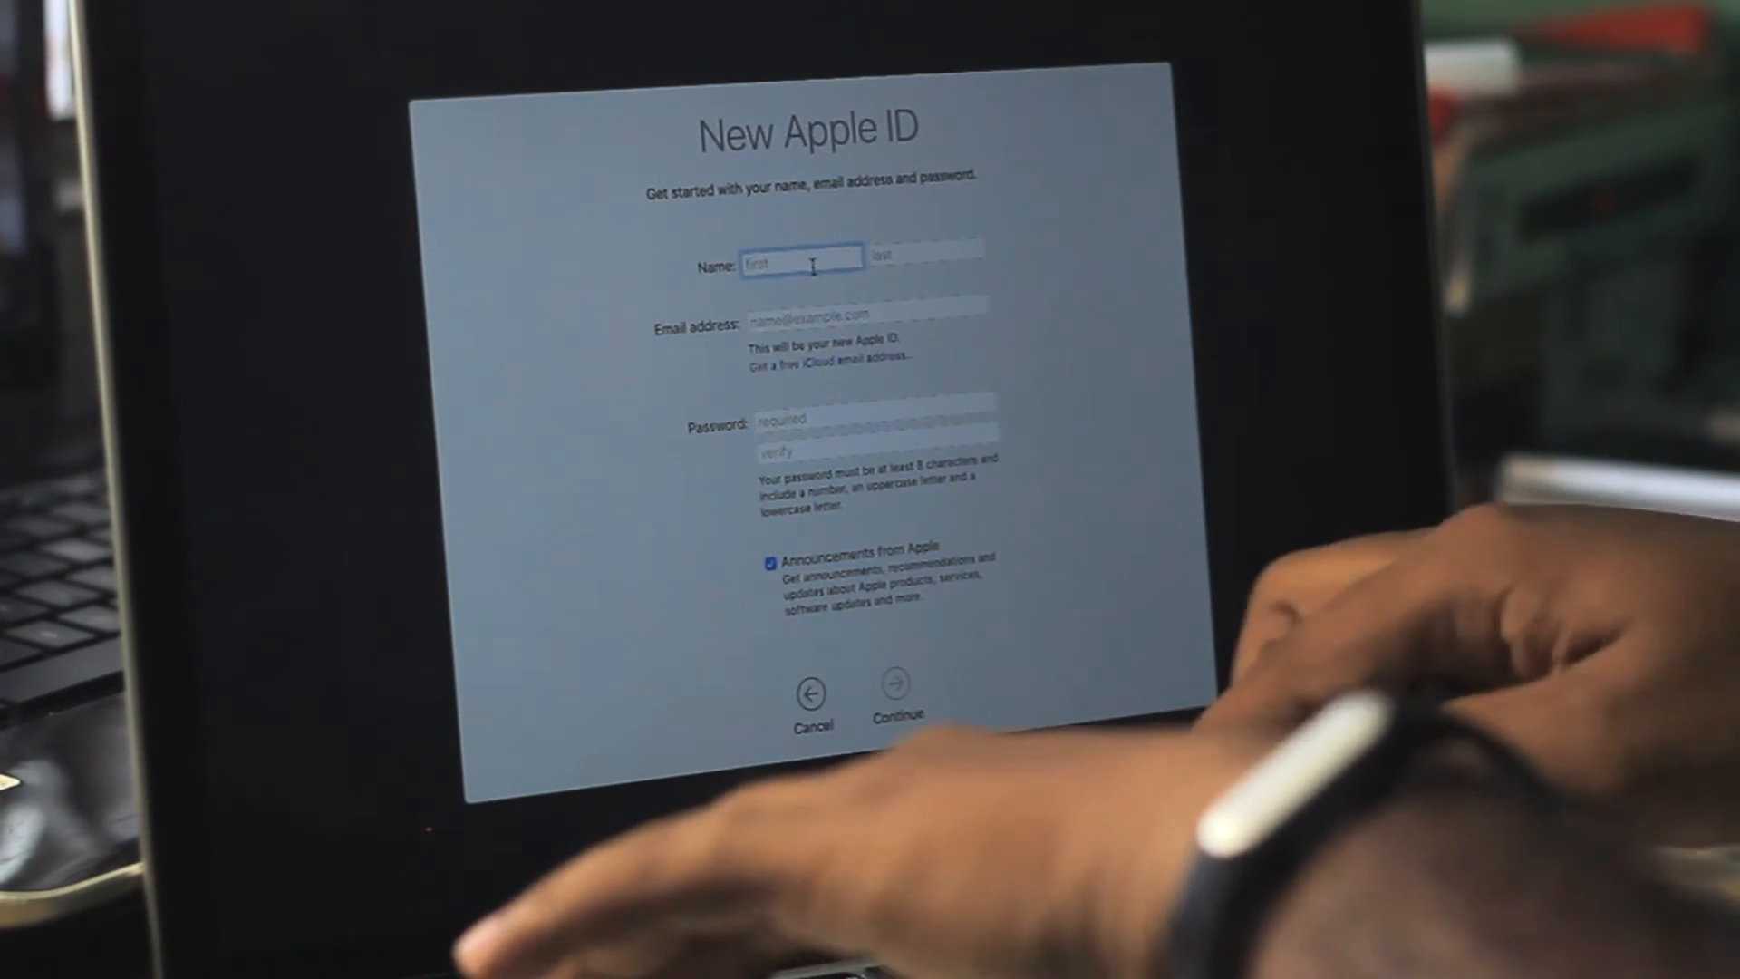
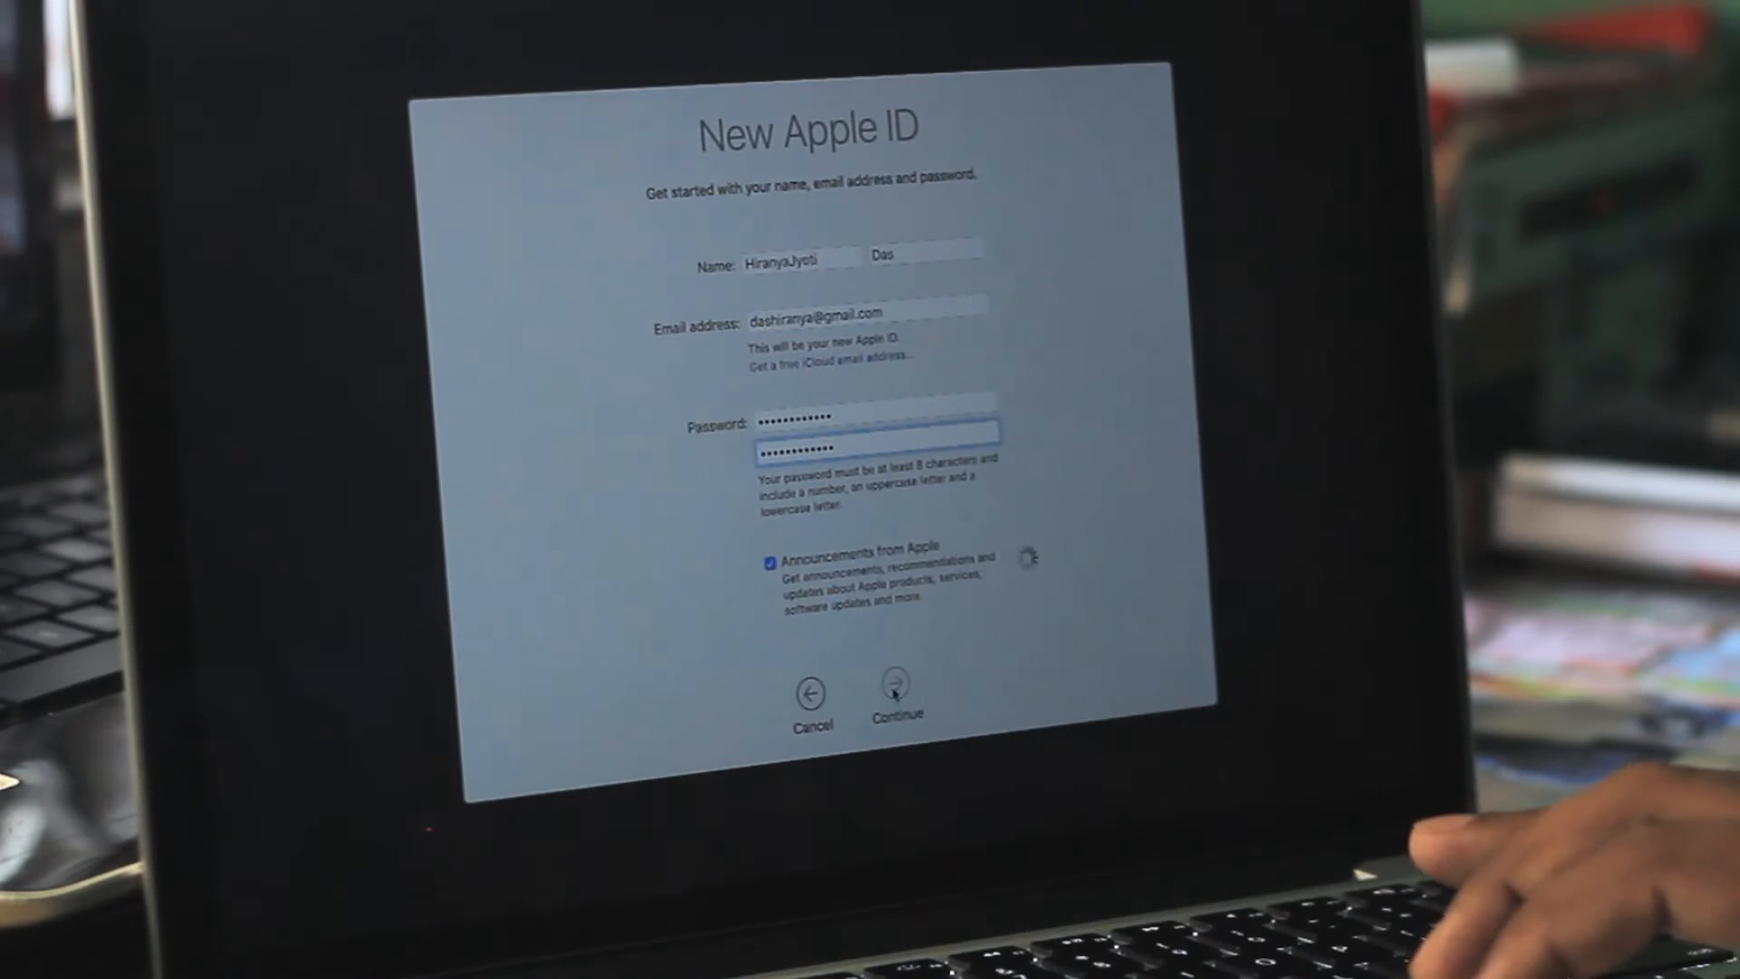
{"action": "left_click", "coordinate": [894, 686]}
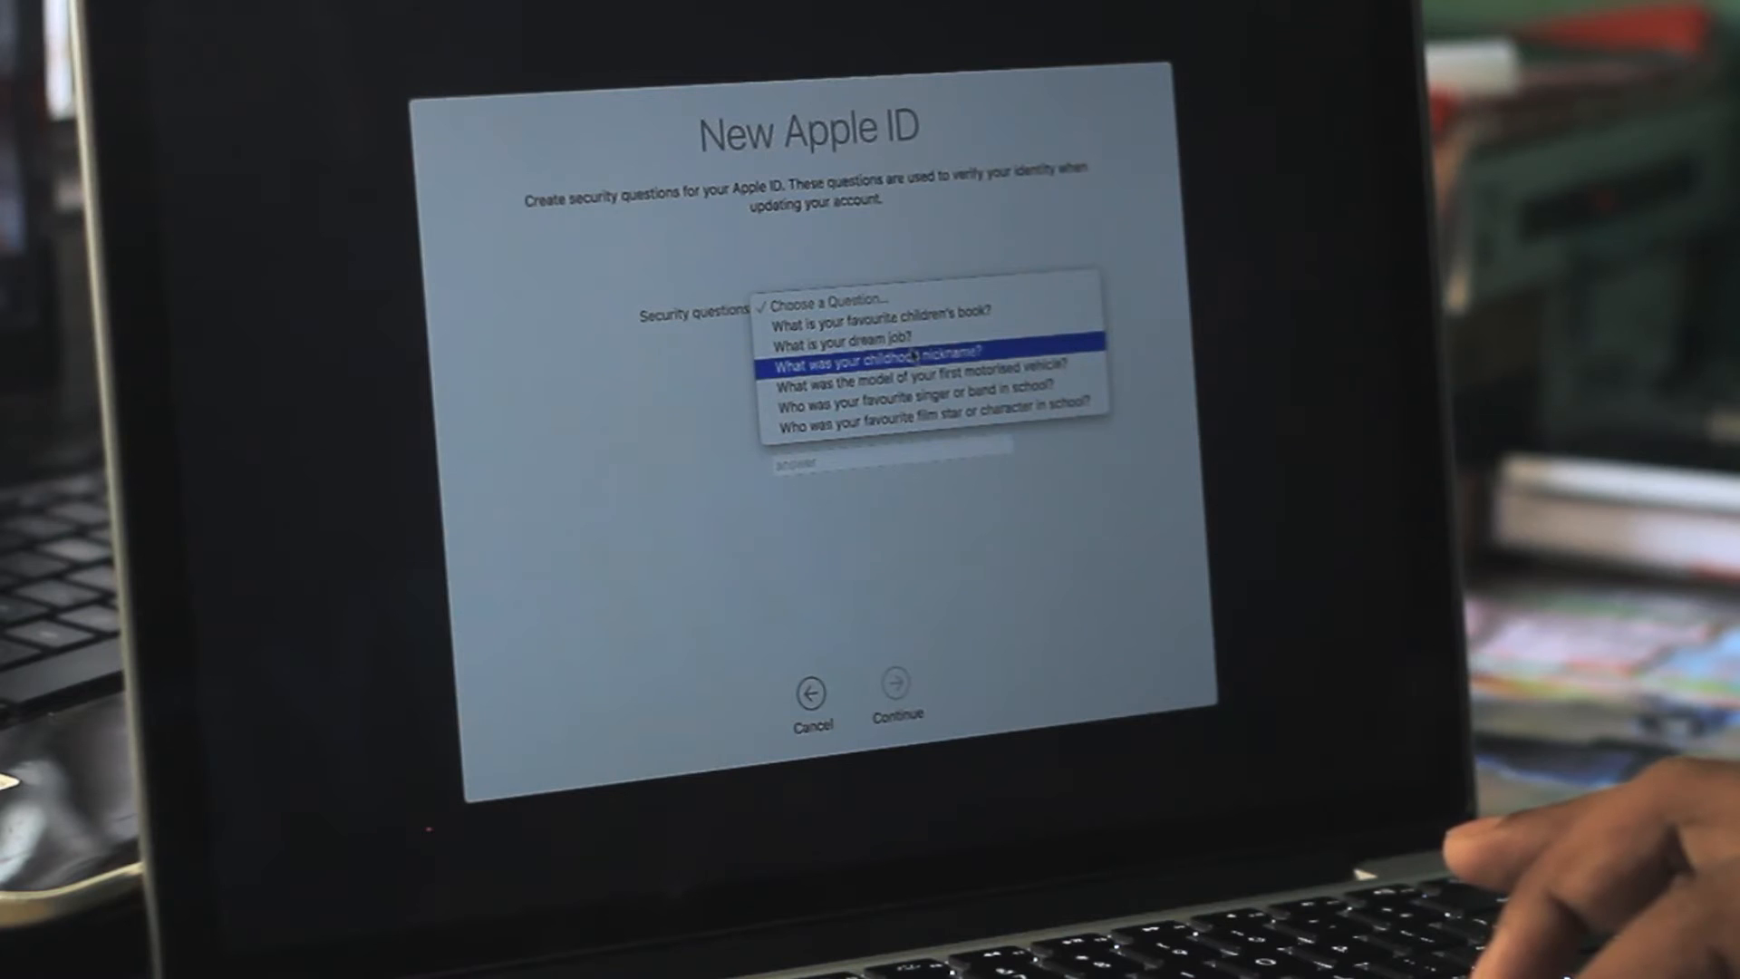
Step: Pick security questions, starting with favourite children's book, answer them and submit
{"action": "left_click", "coordinate": [877, 315]}
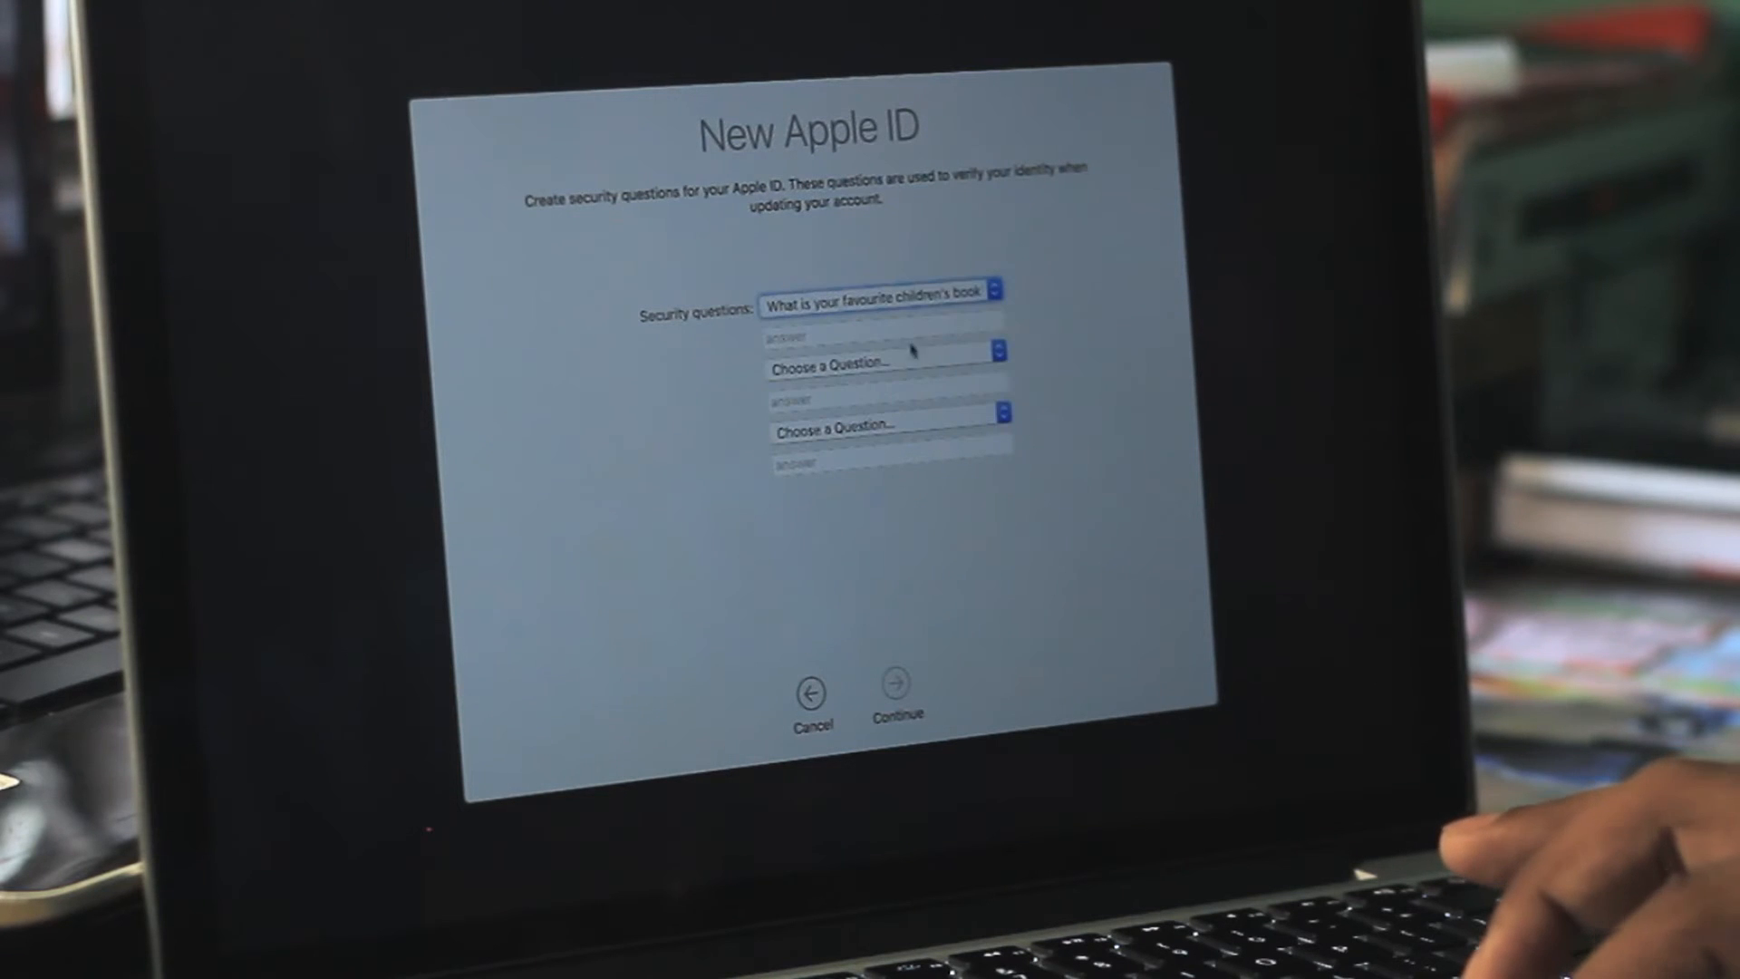
{"action": "left_click", "coordinate": [881, 337]}
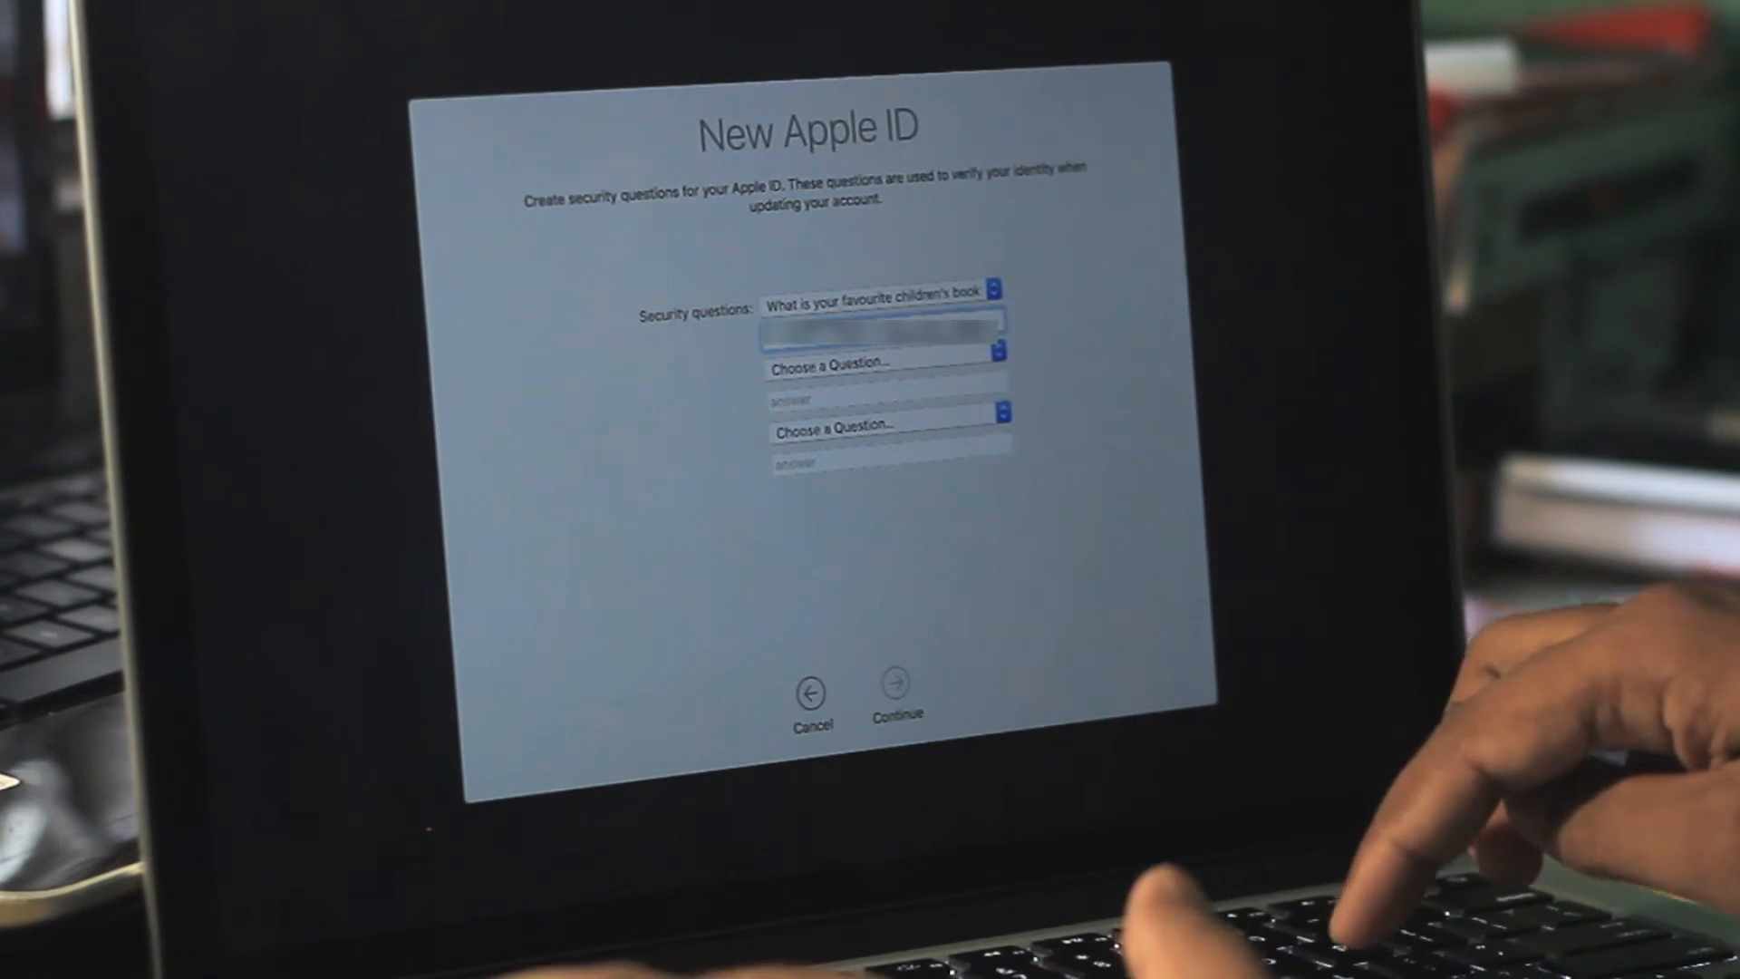
{"action": "left_click", "coordinate": [888, 367]}
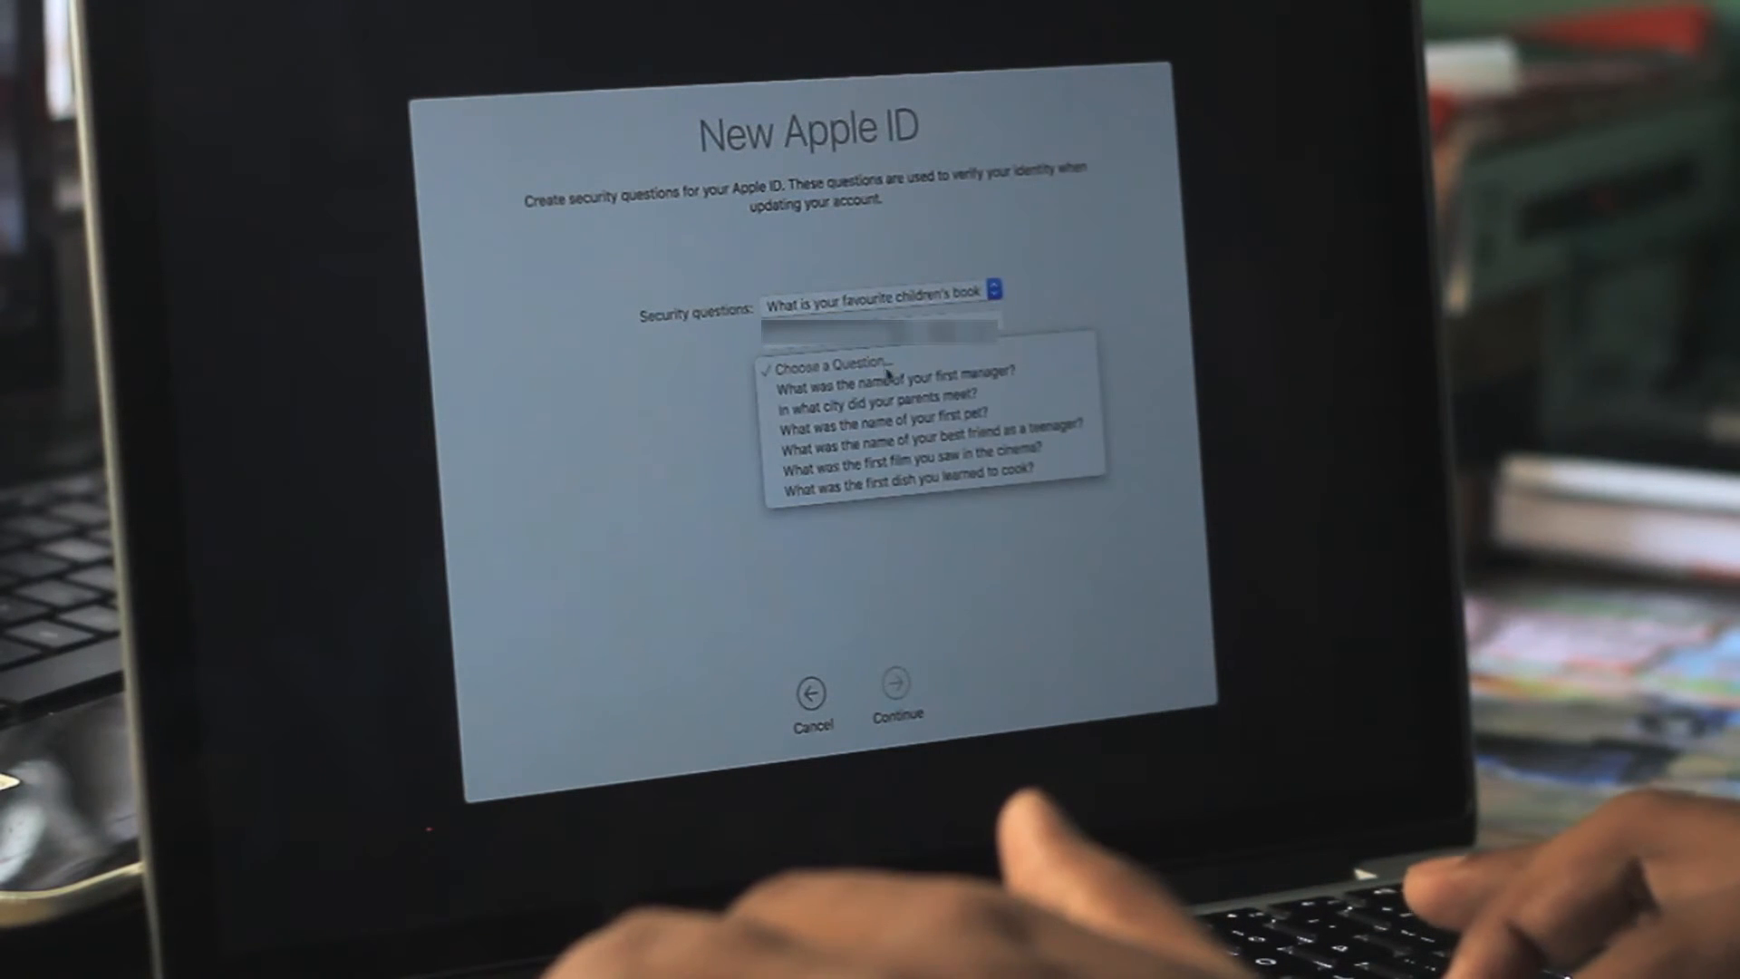
{"action": "mouse_move", "coordinate": [930, 425]}
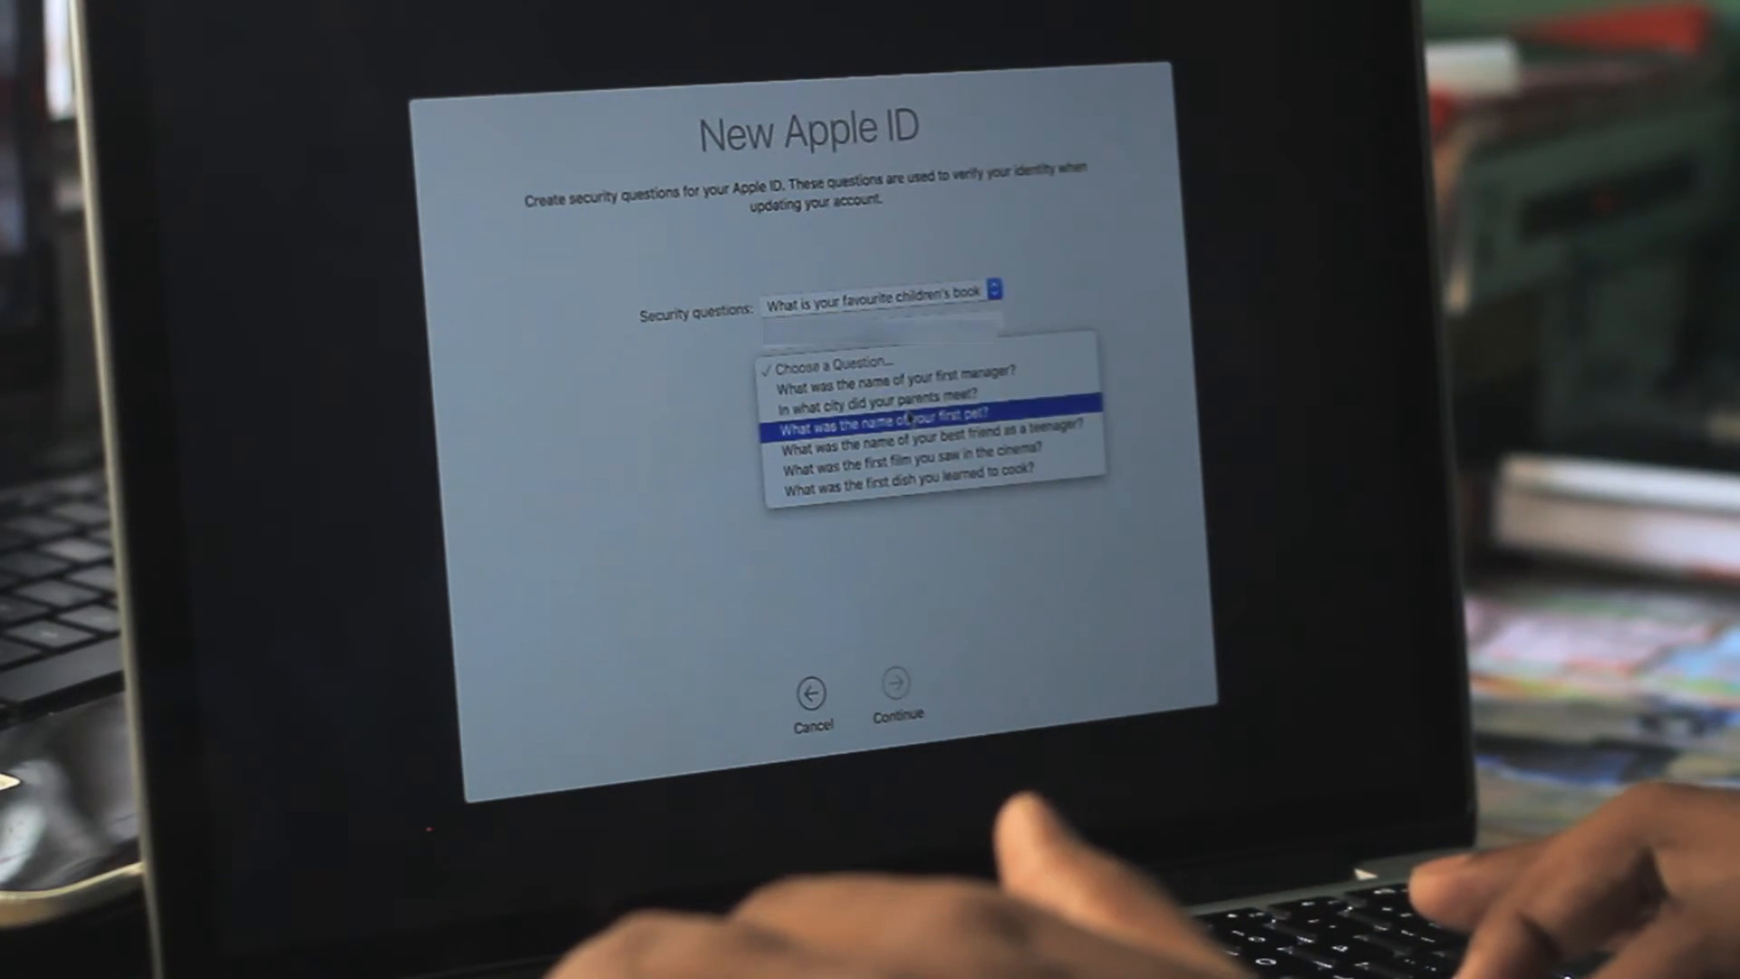
{"action": "mouse_move", "coordinate": [921, 394]}
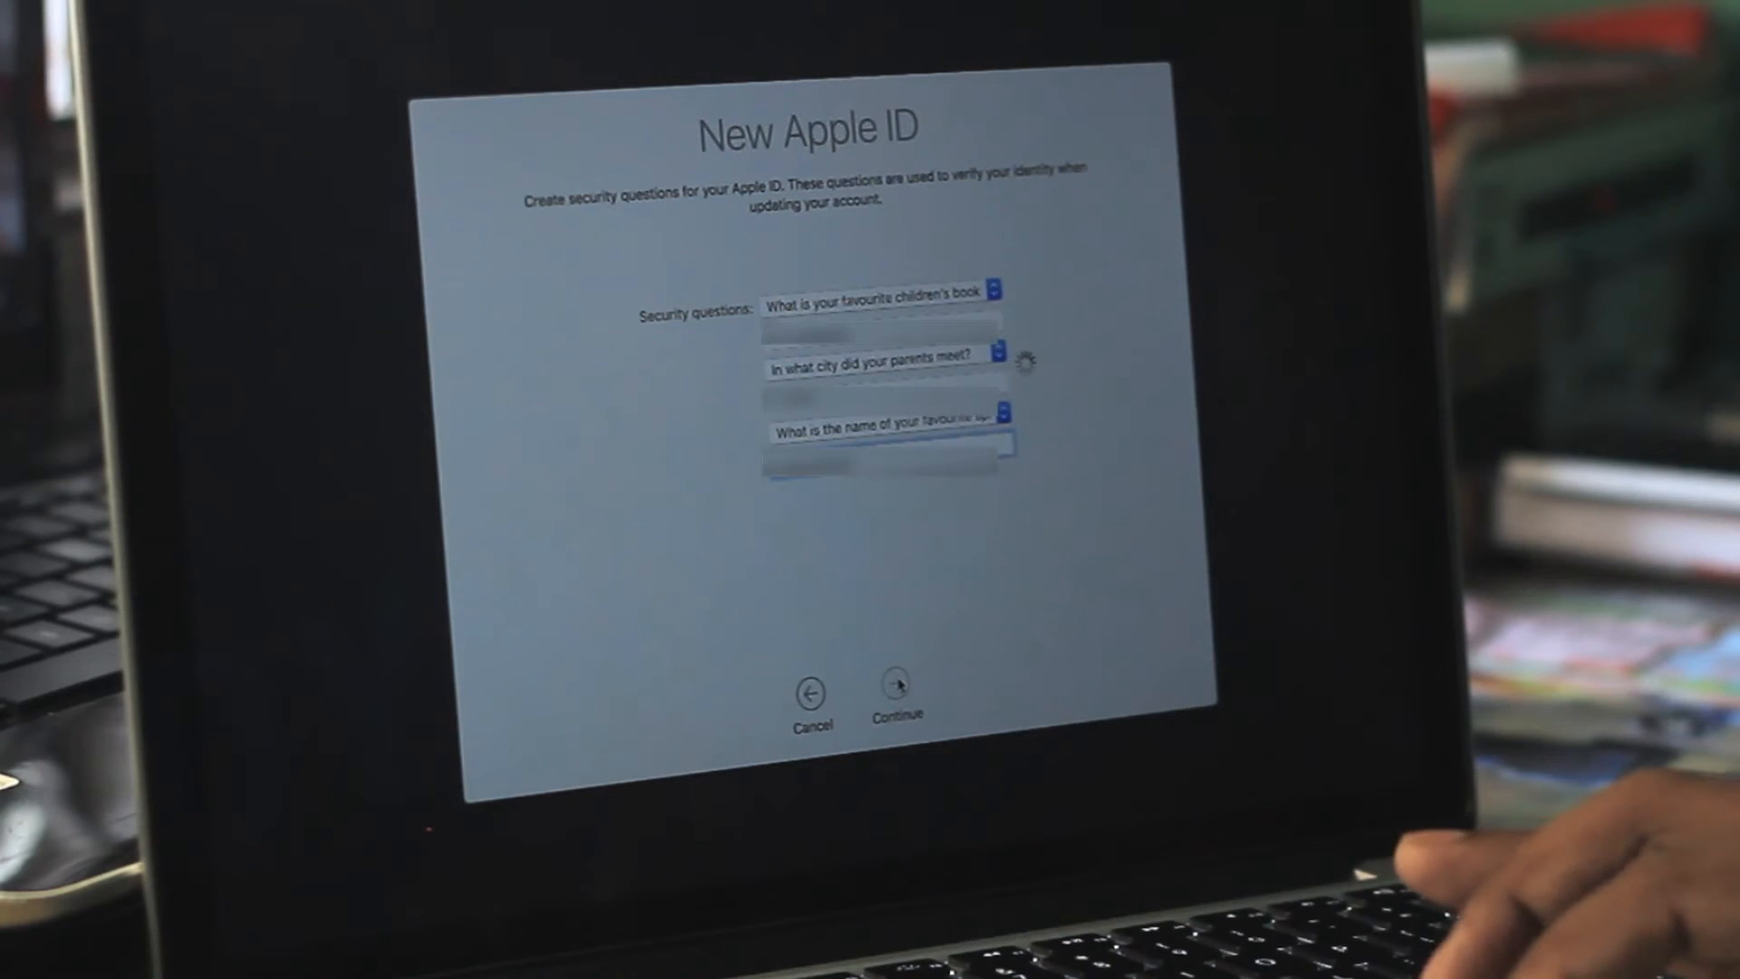
{"action": "left_click", "coordinate": [897, 686]}
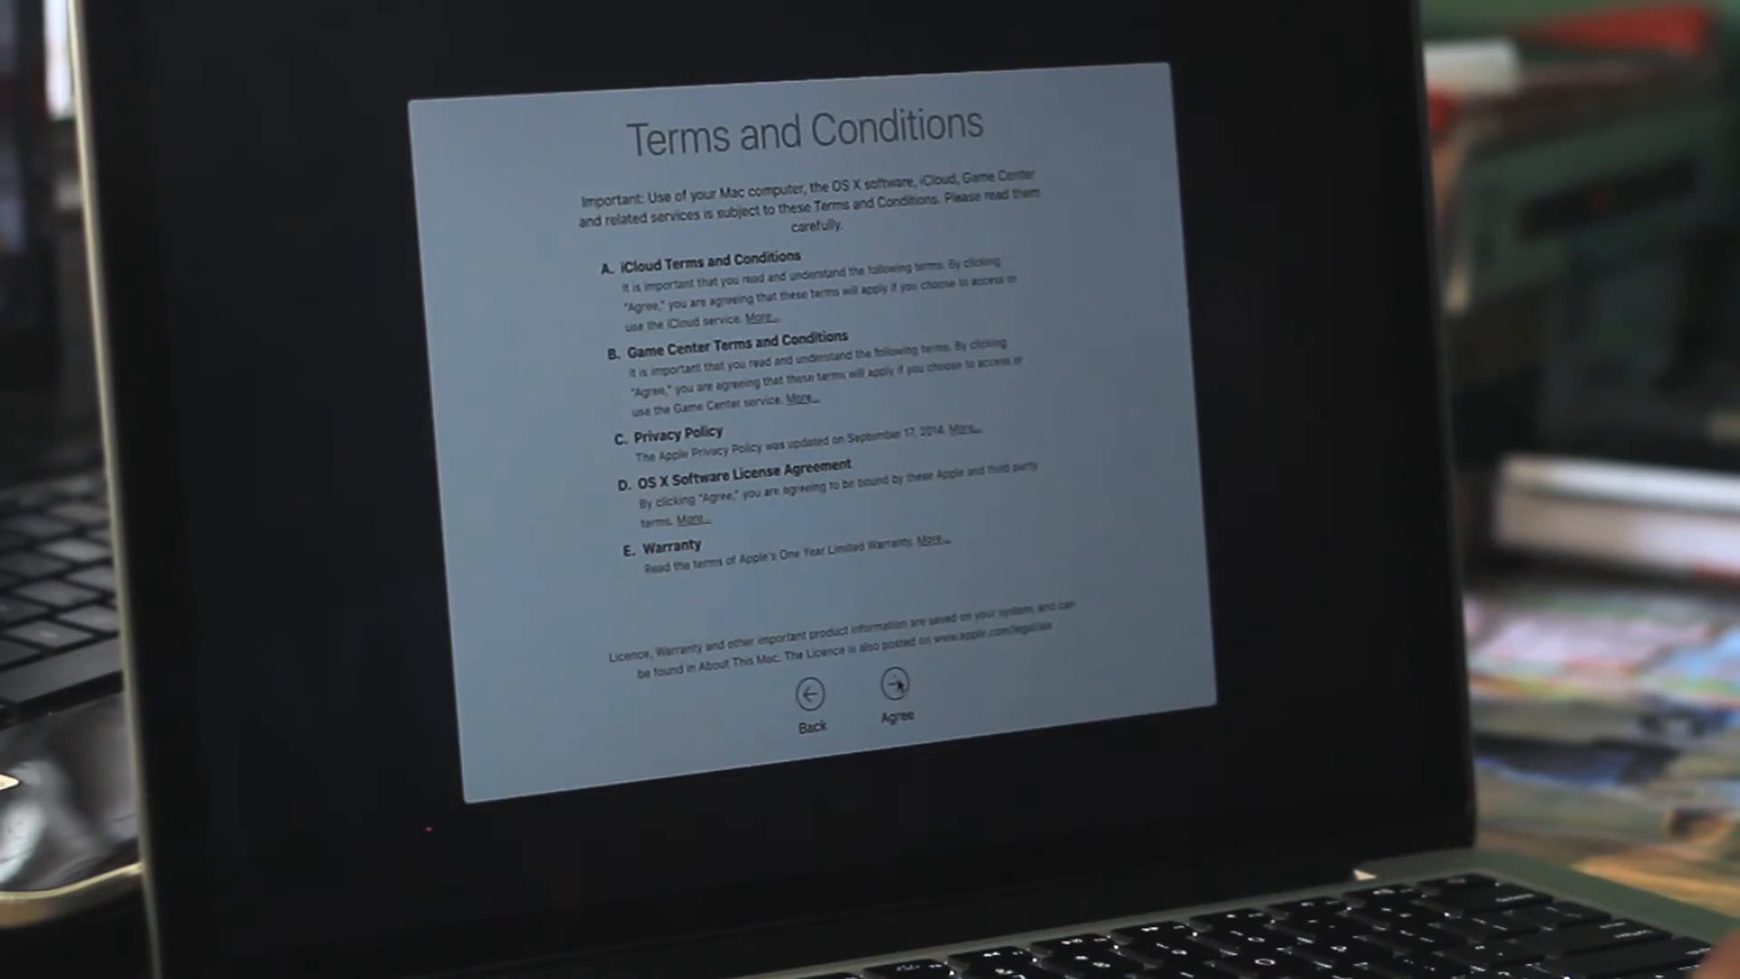
{"action": "left_click", "coordinate": [895, 681]}
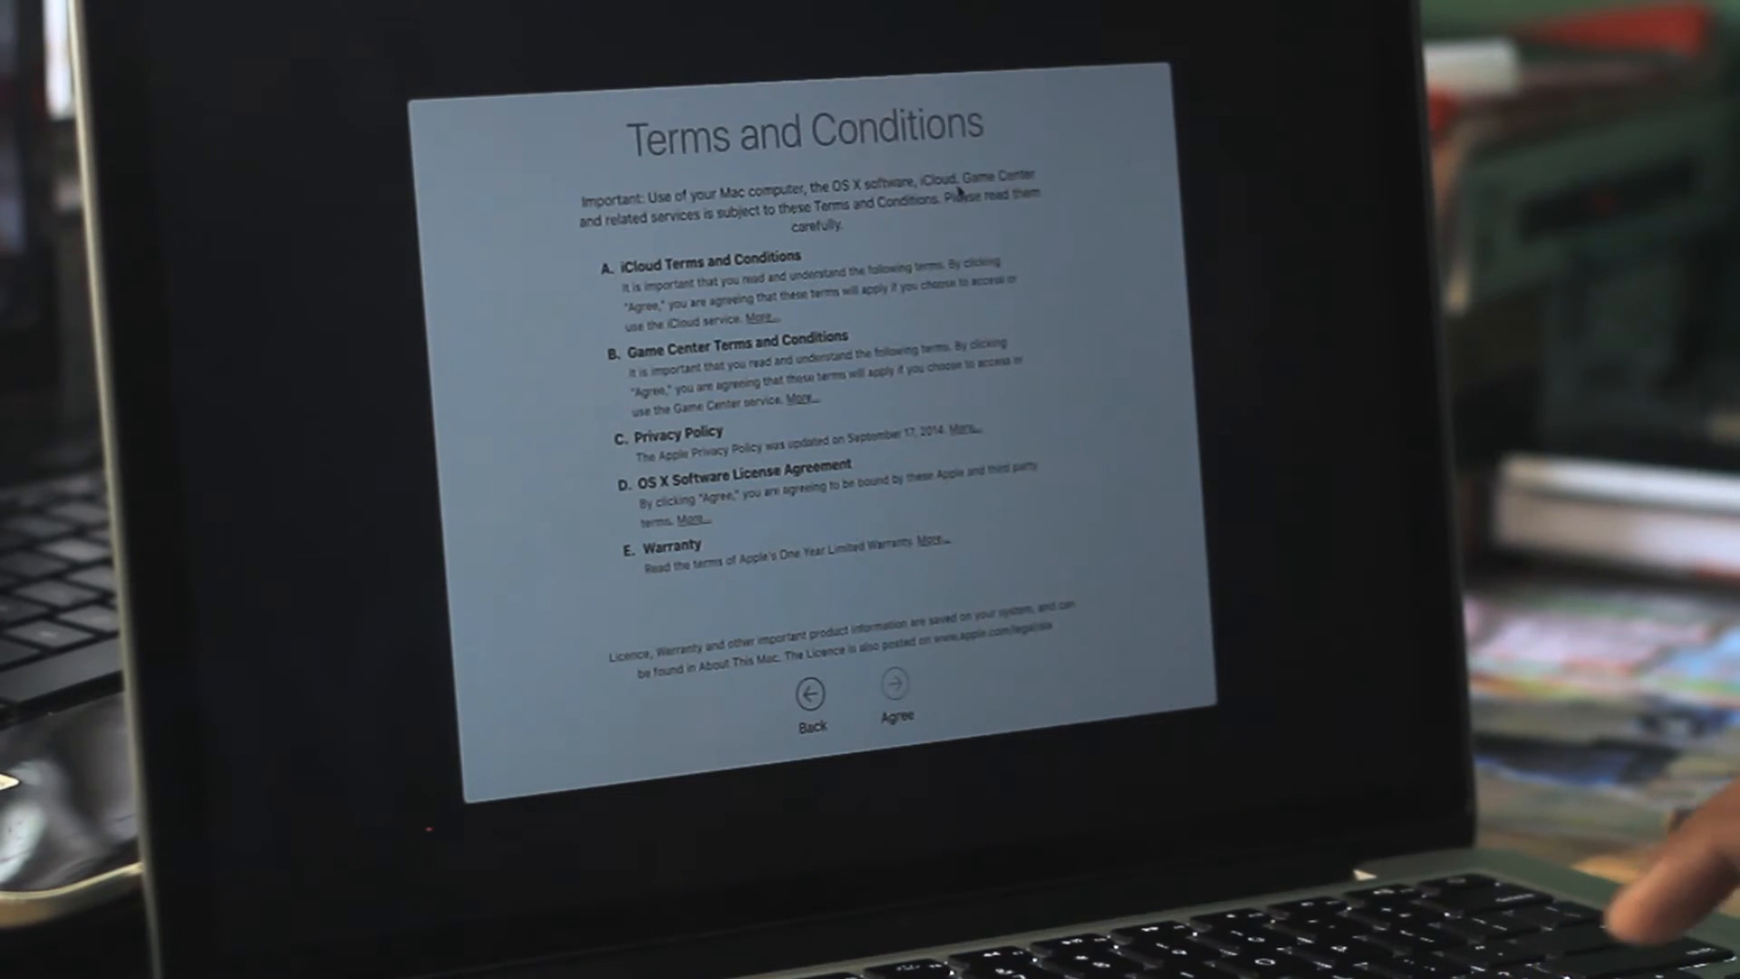
Step: Agree to the terms, set the account name to 'Hiranya', and pass diagnostics
{"action": "left_click", "coordinate": [894, 686]}
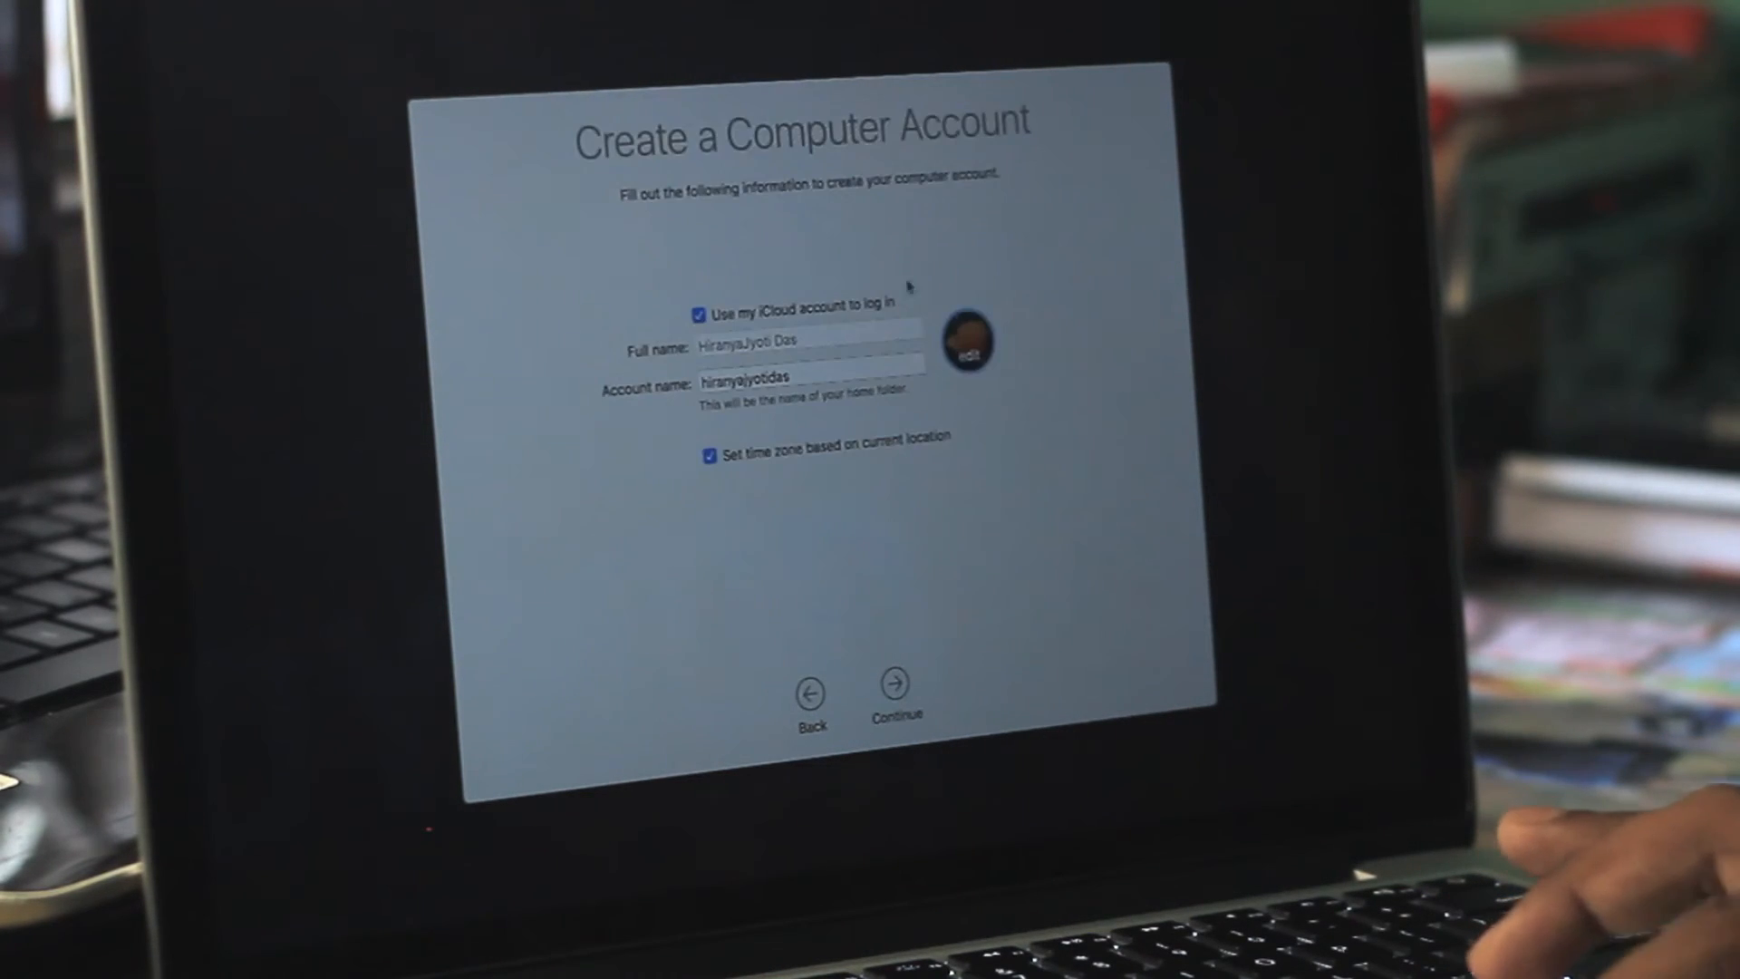
{"action": "left_click", "coordinate": [812, 377]}
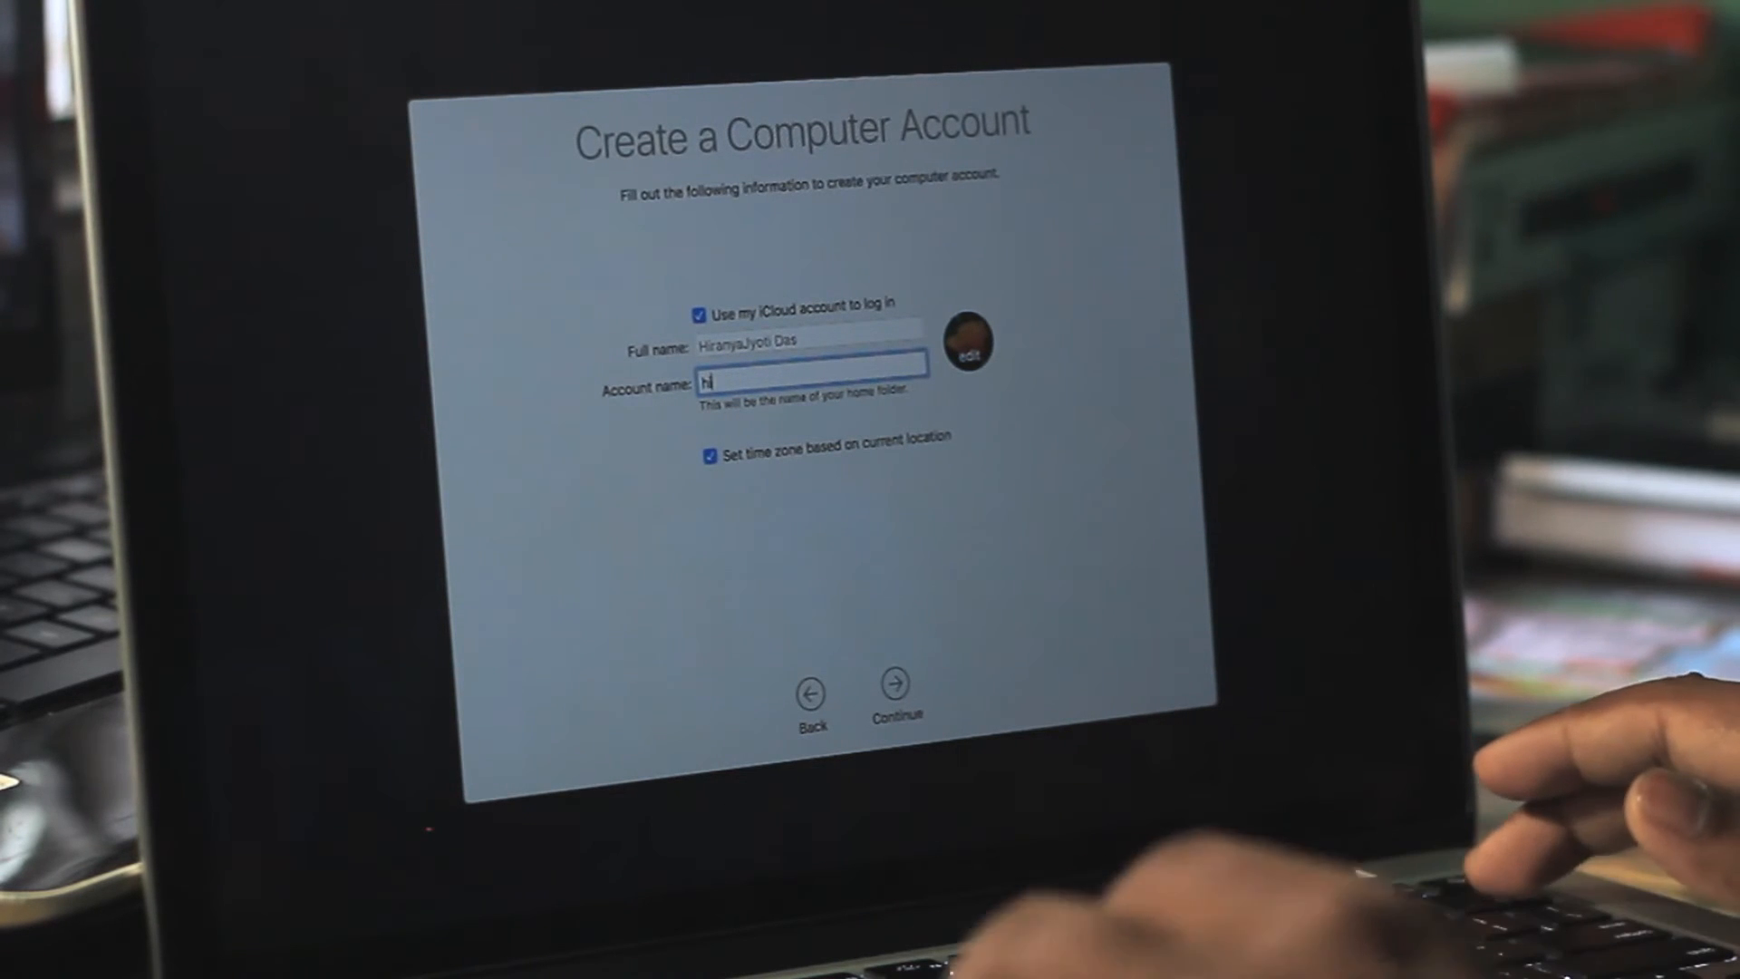
{"action": "key", "text": "backspace"}
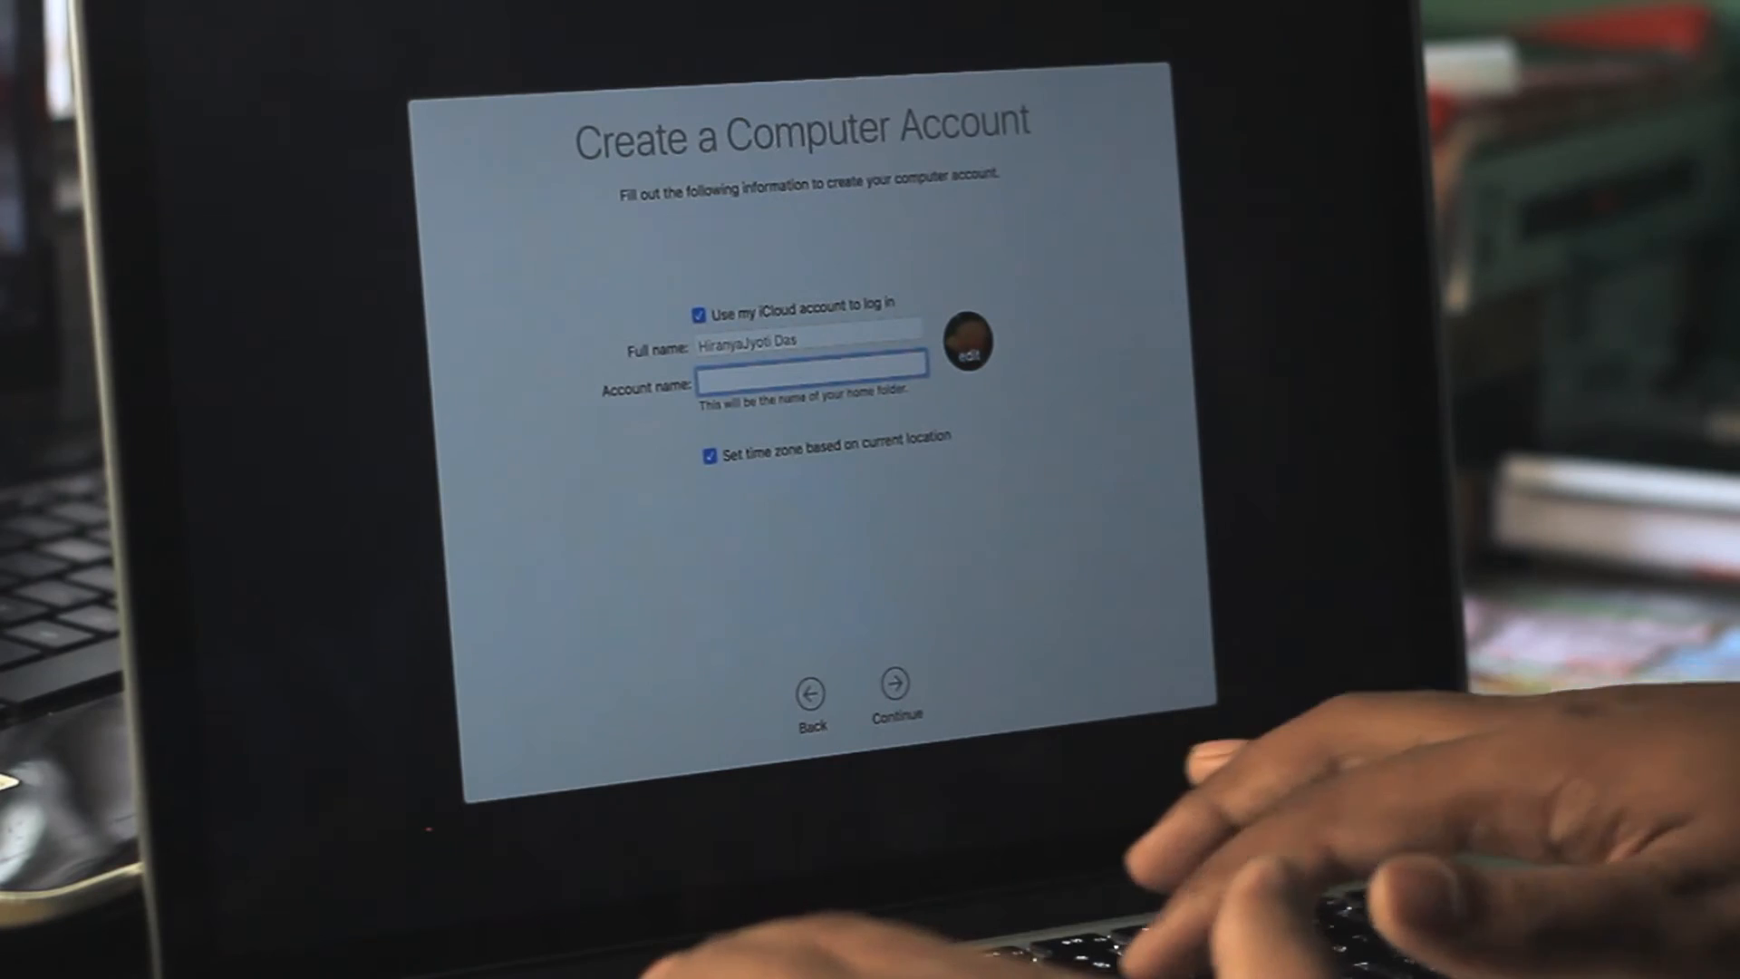
{"action": "type", "text": "Hiranya"}
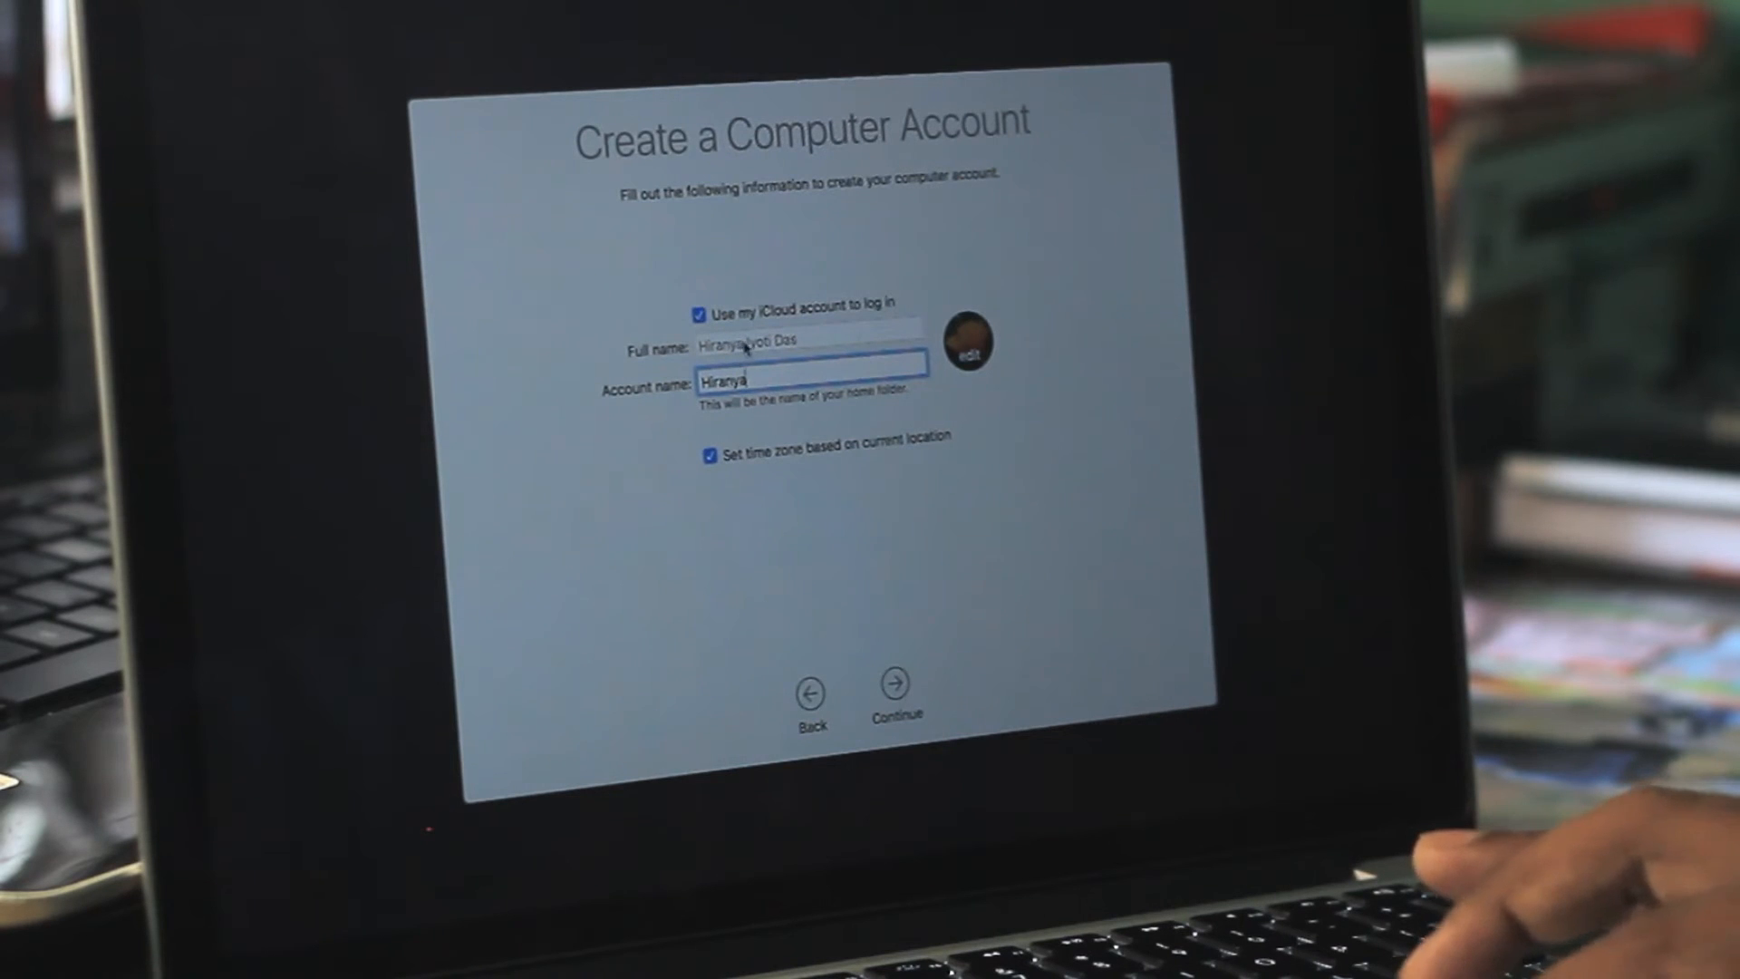
{"action": "left_click", "coordinate": [894, 681]}
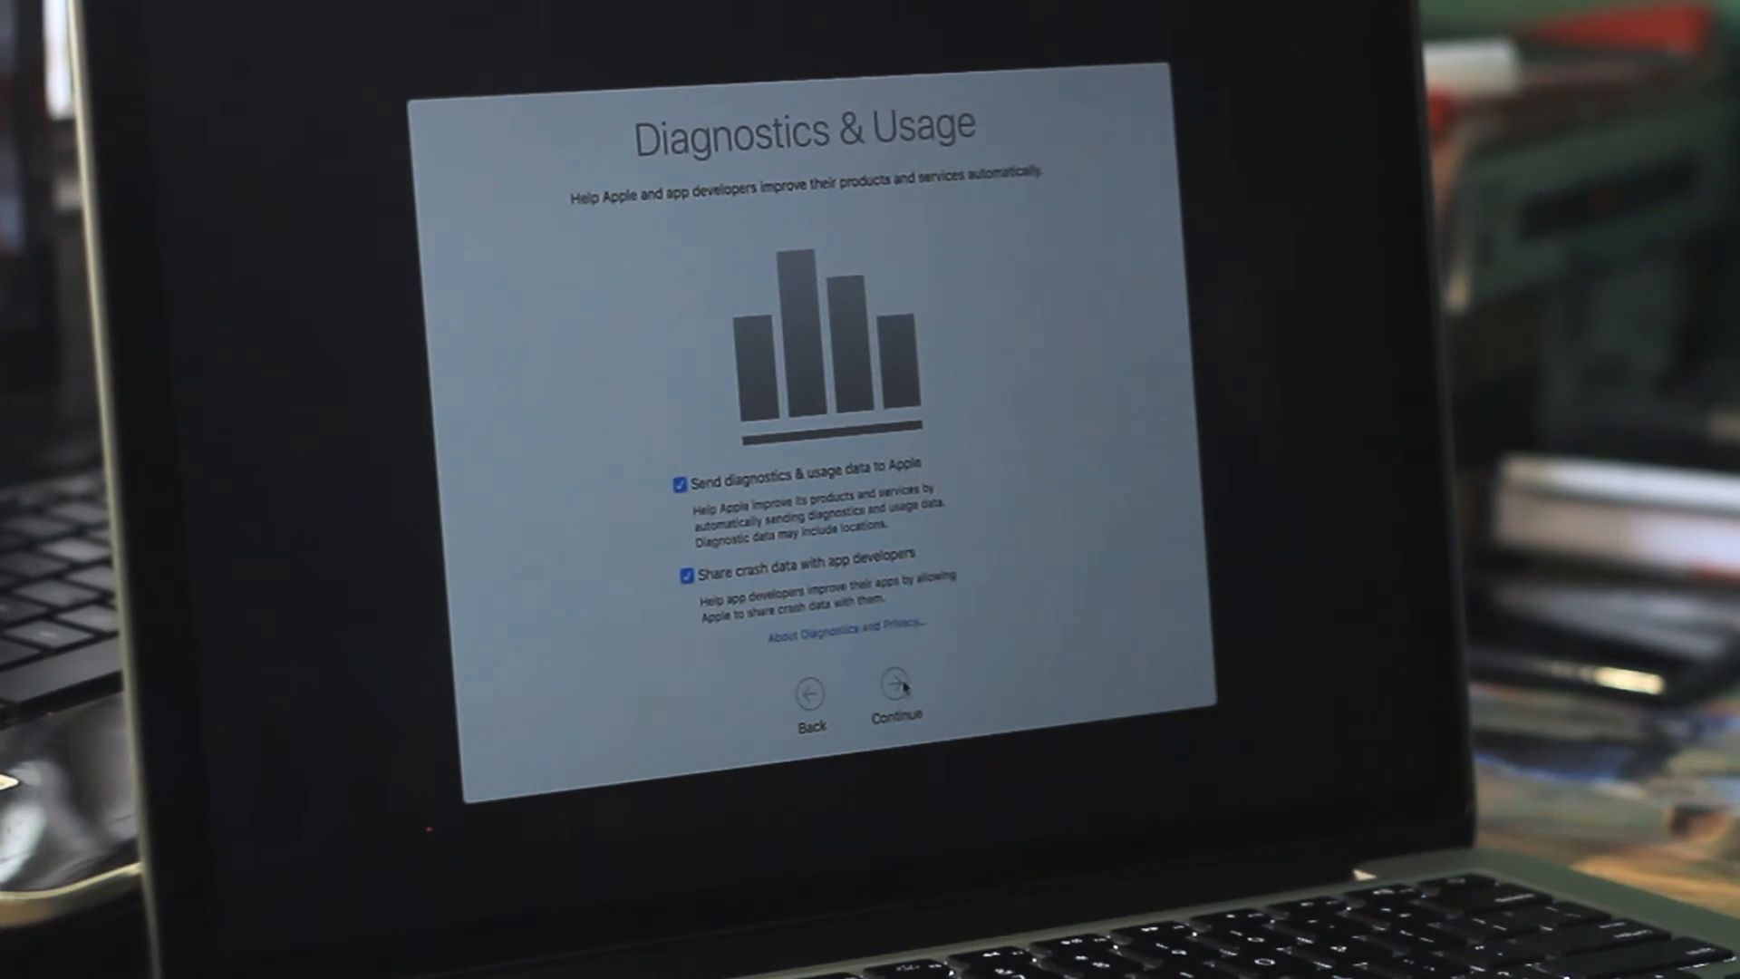
{"action": "left_click", "coordinate": [895, 682]}
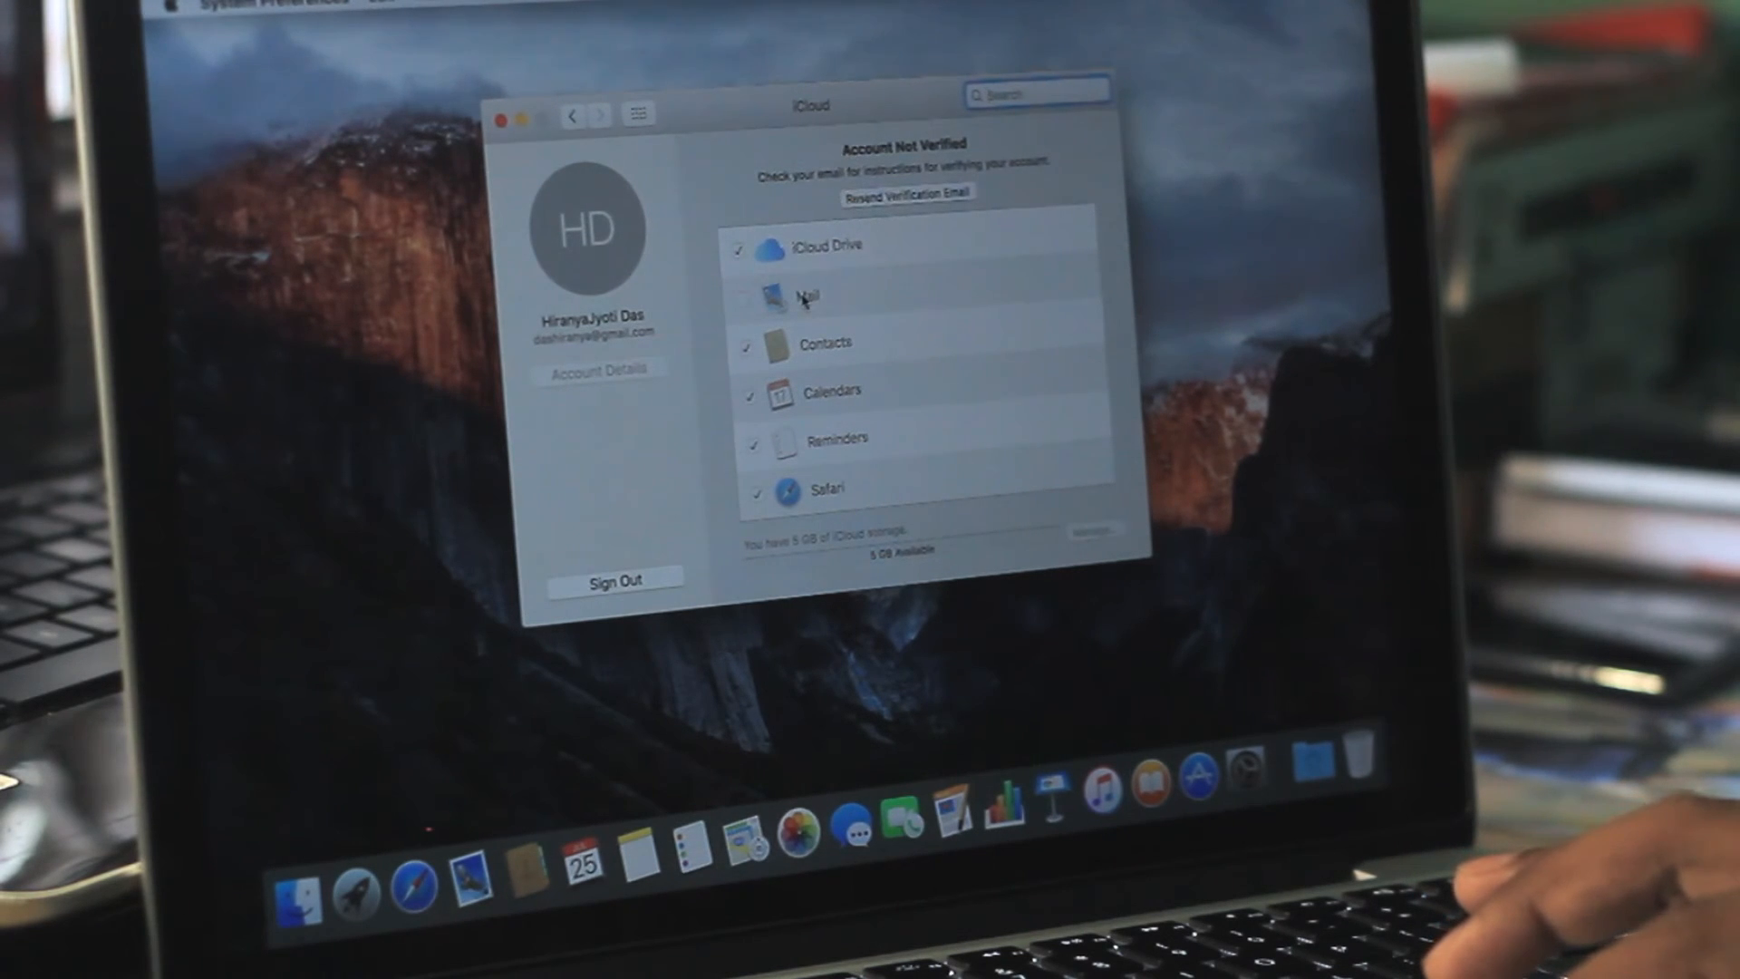
Step: Open About This Mac from the Apple menu and view its Storage tab
{"action": "left_click", "coordinate": [172, 9]}
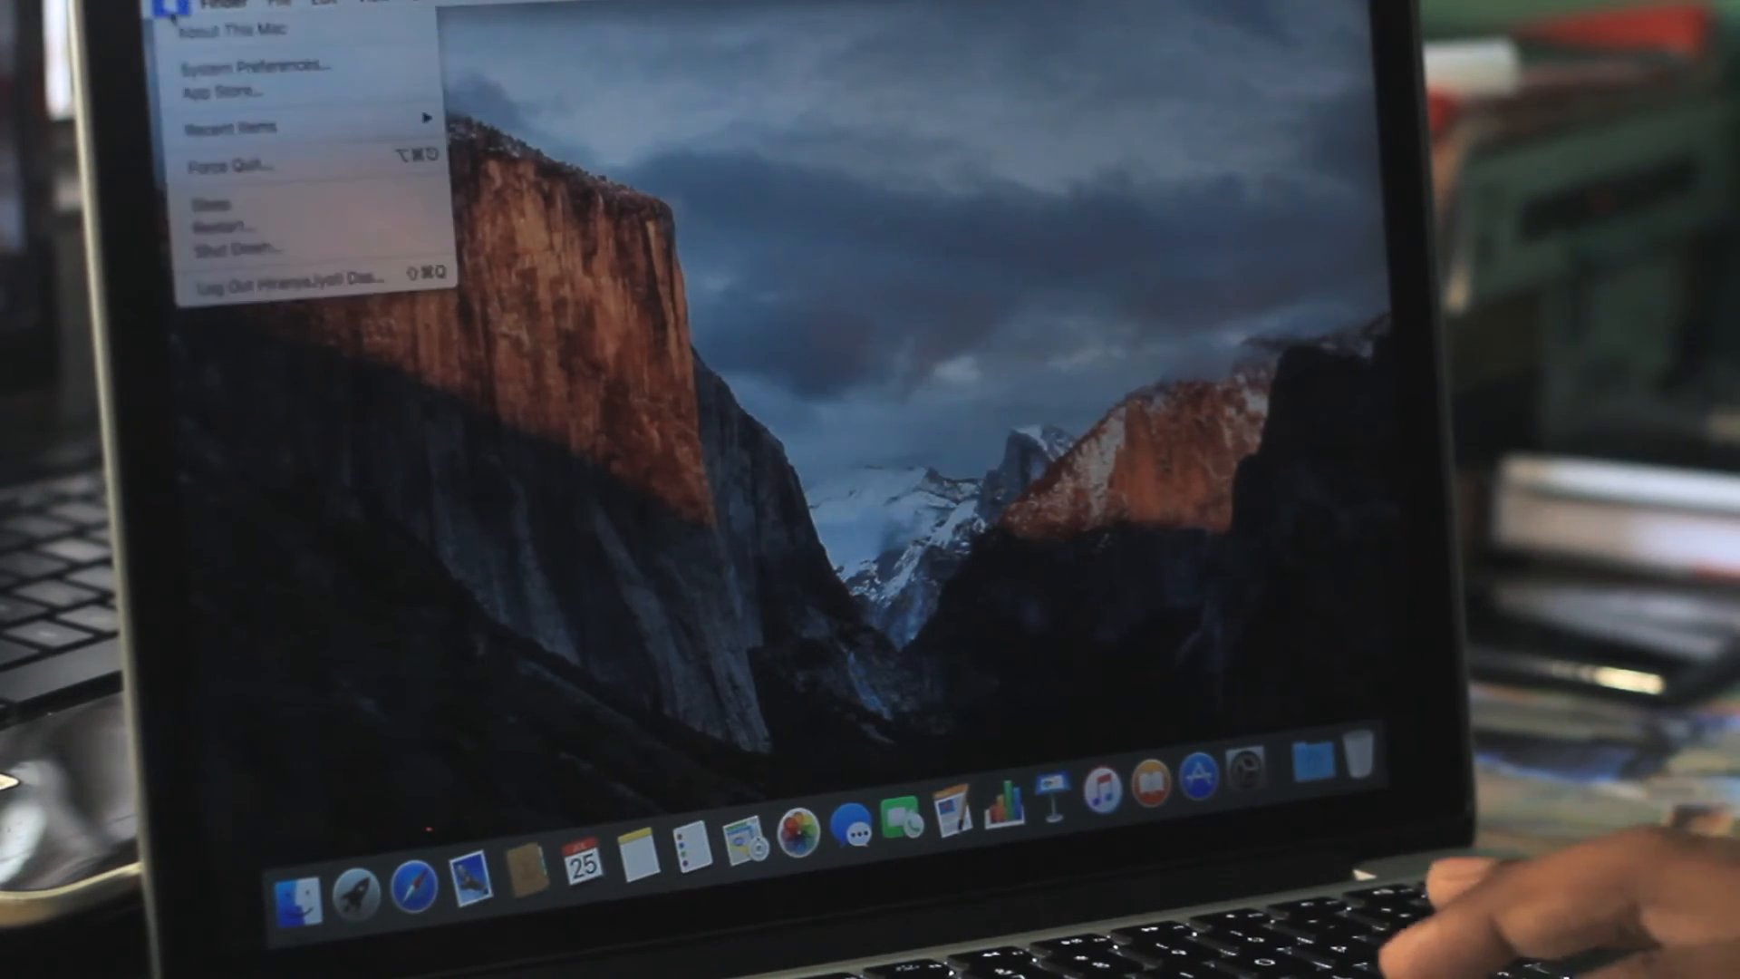
{"action": "left_click", "coordinate": [239, 29]}
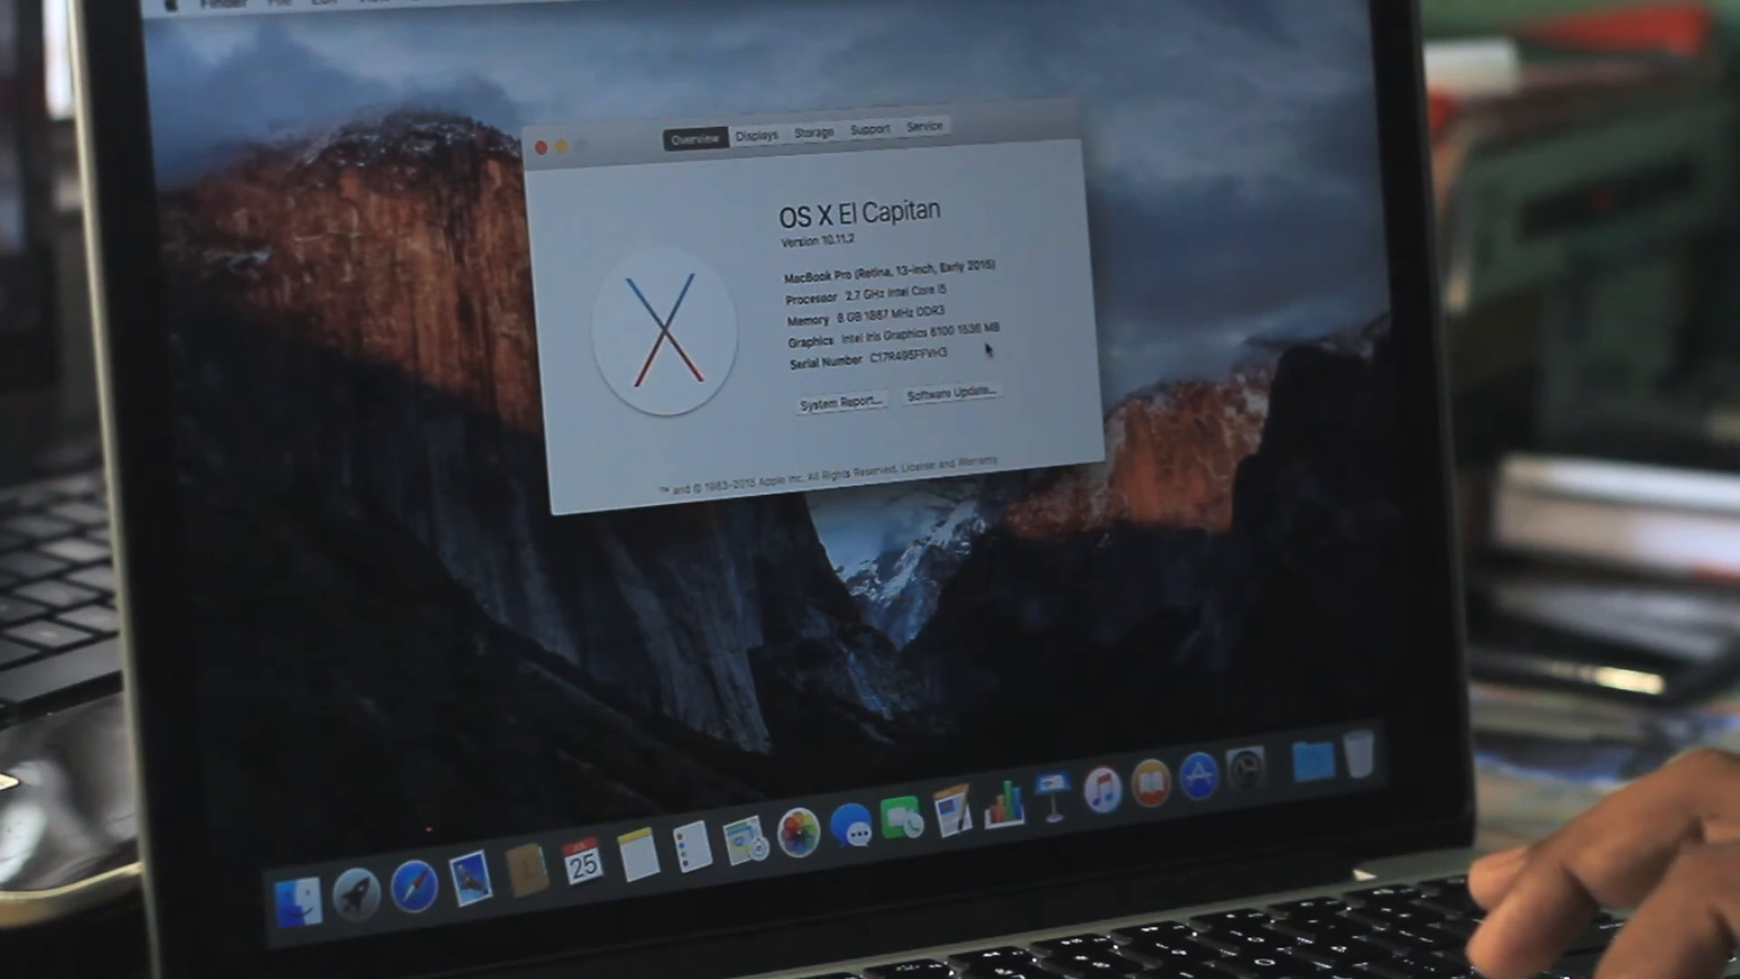
{"action": "left_click", "coordinate": [814, 137]}
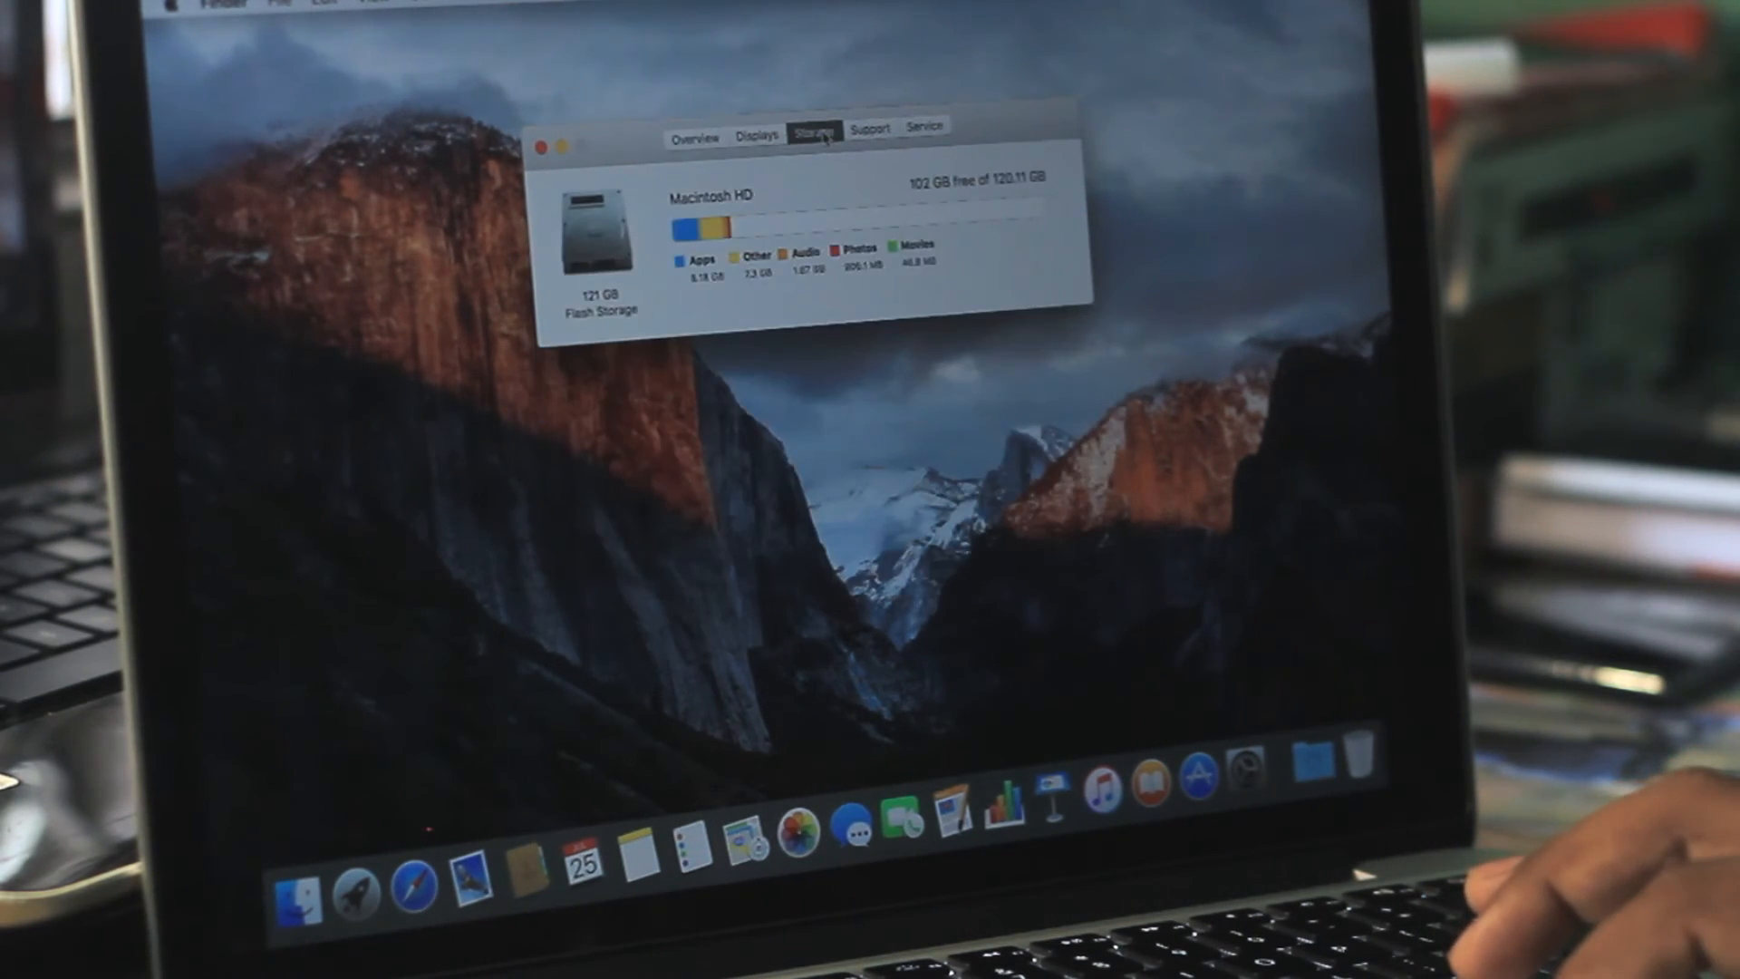